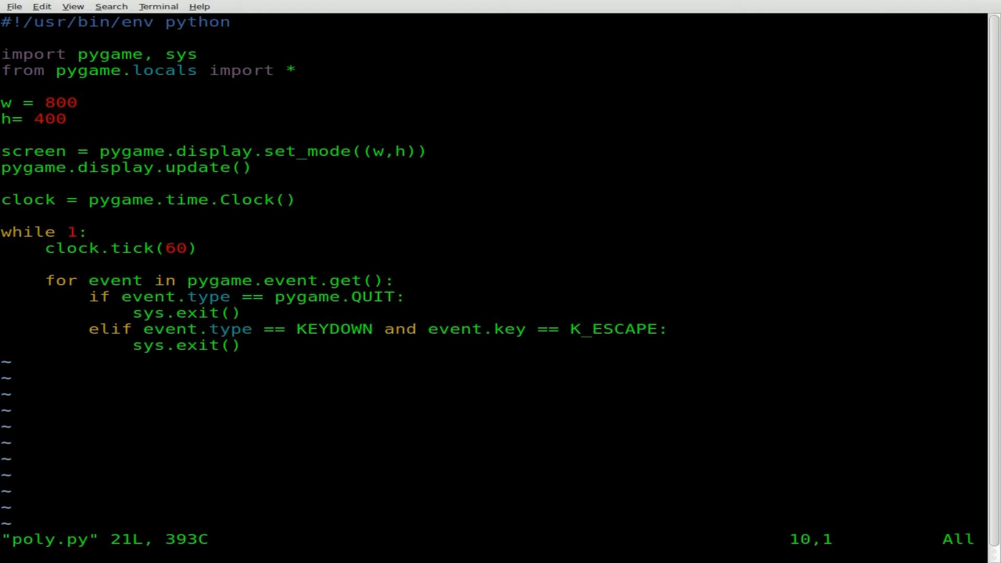
- Start a new line after the display setup with pygame.draw.polygon(screen as the draw call
key("i")
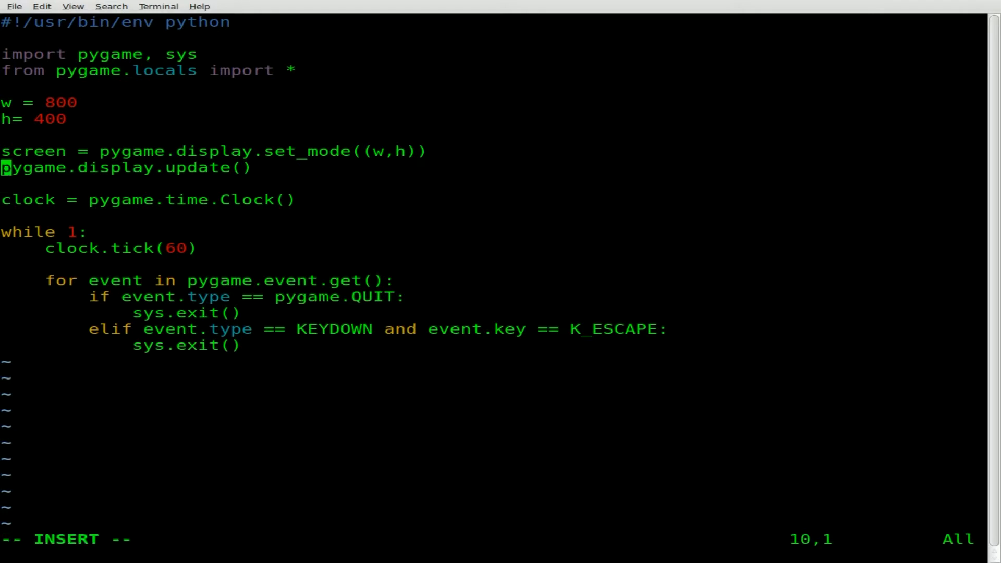
key("Return")
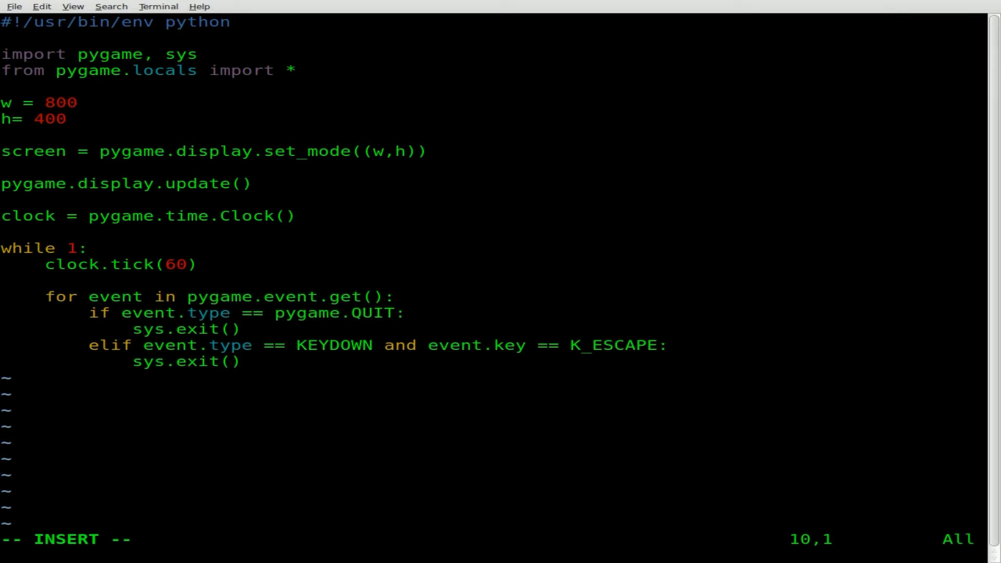
key("Down")
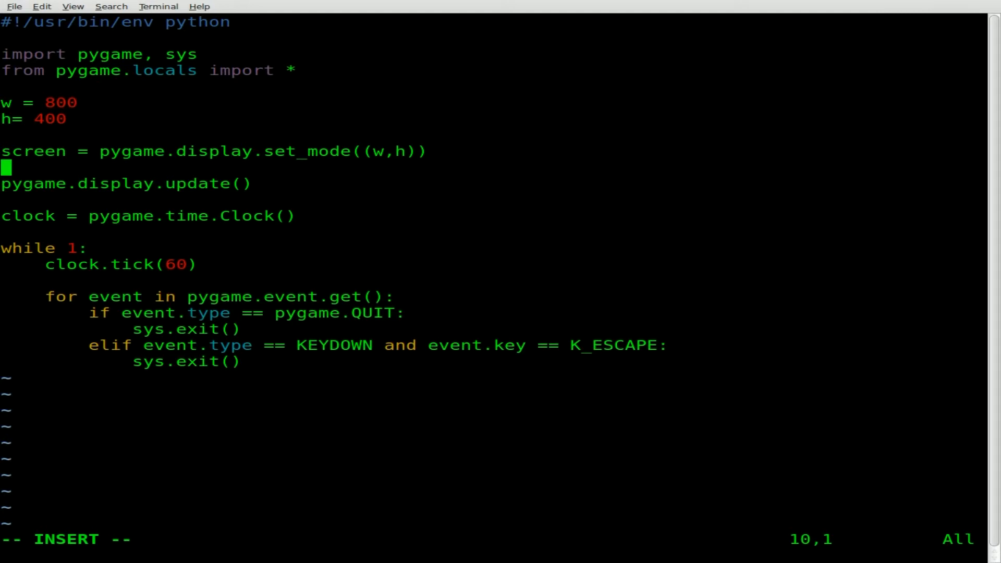
type("pygame")
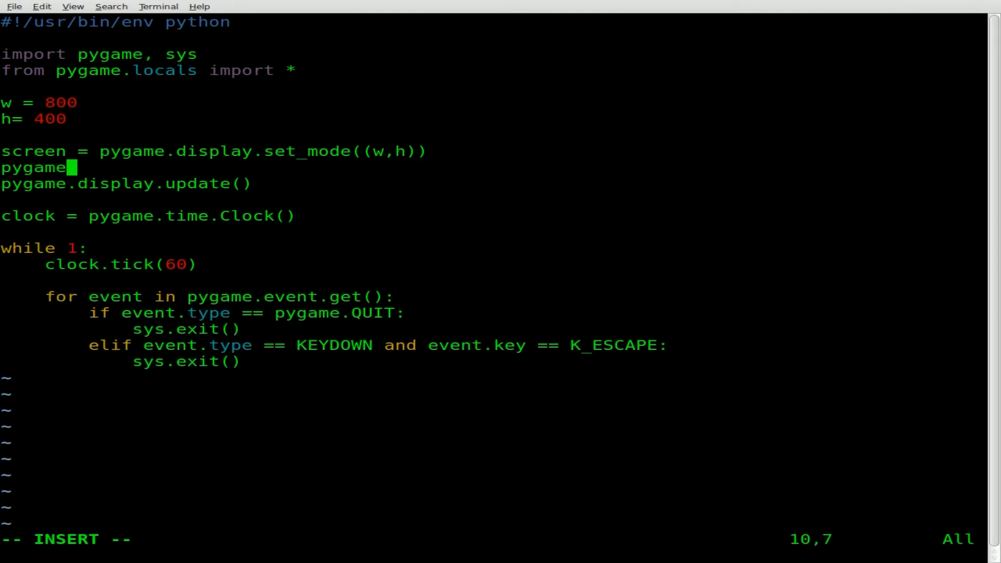
type(".draw.")
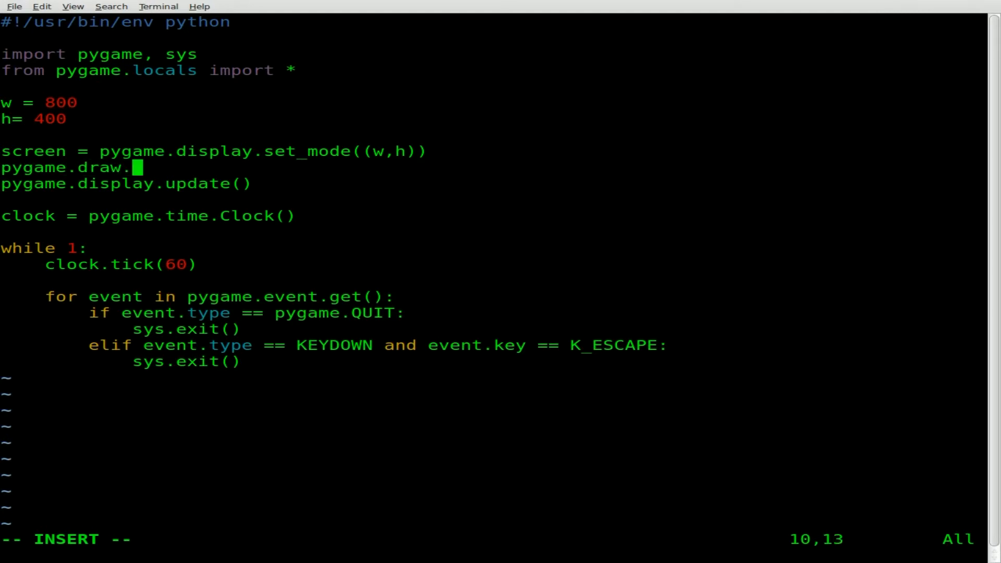
type("polyg")
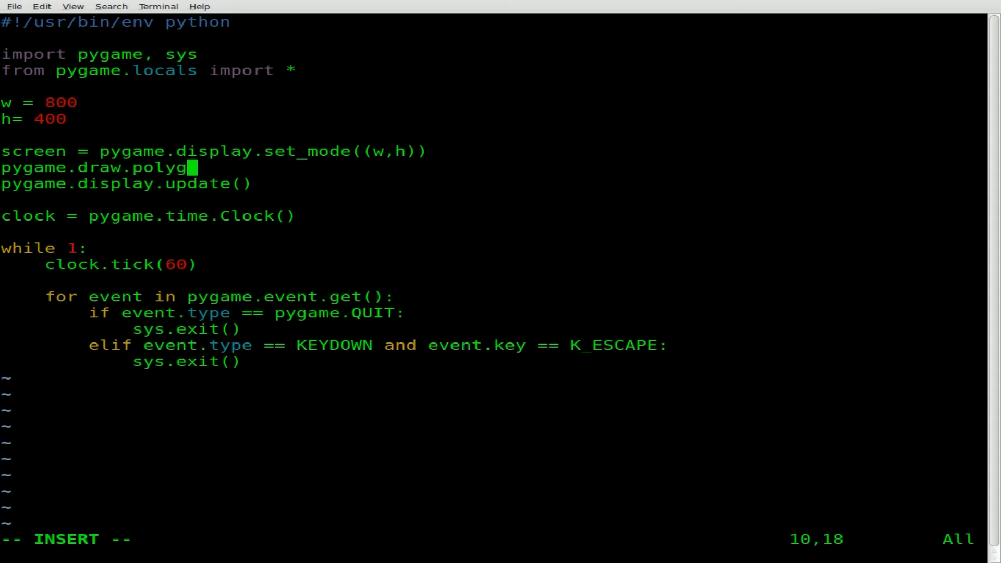
type("on(")
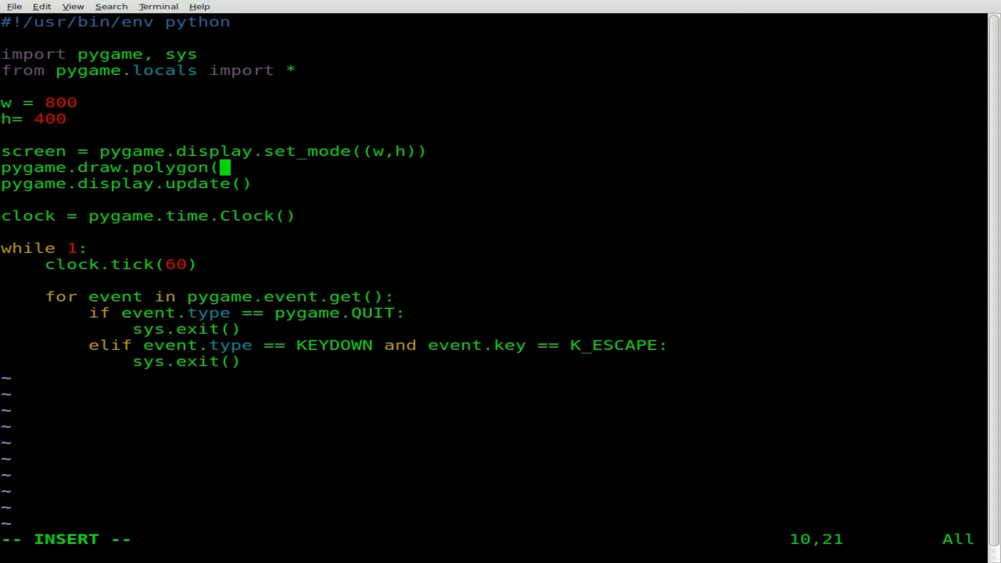
type("(scr")
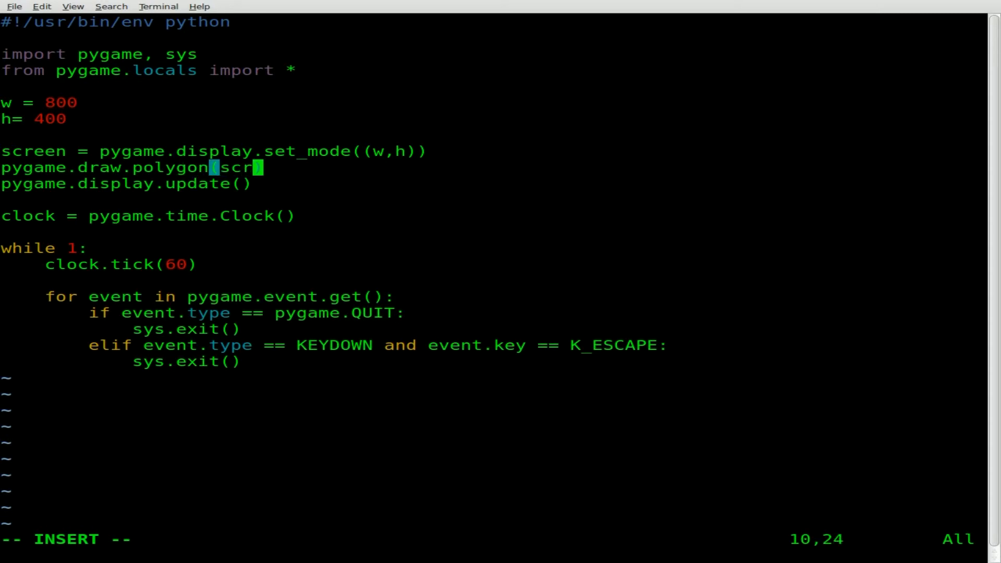
type("een")
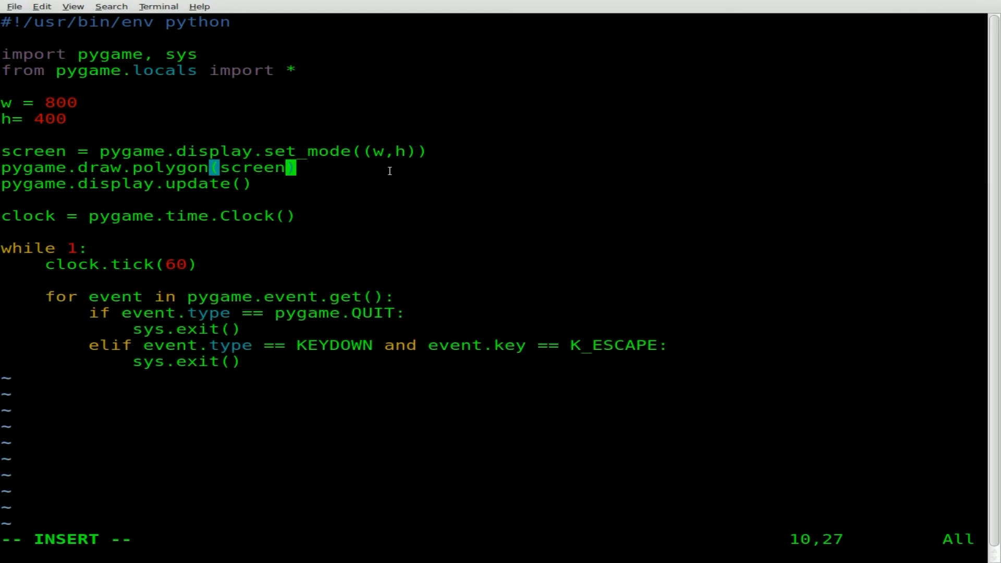
- Give the polygon call the colour tuple (255,25,150)
type(",(")
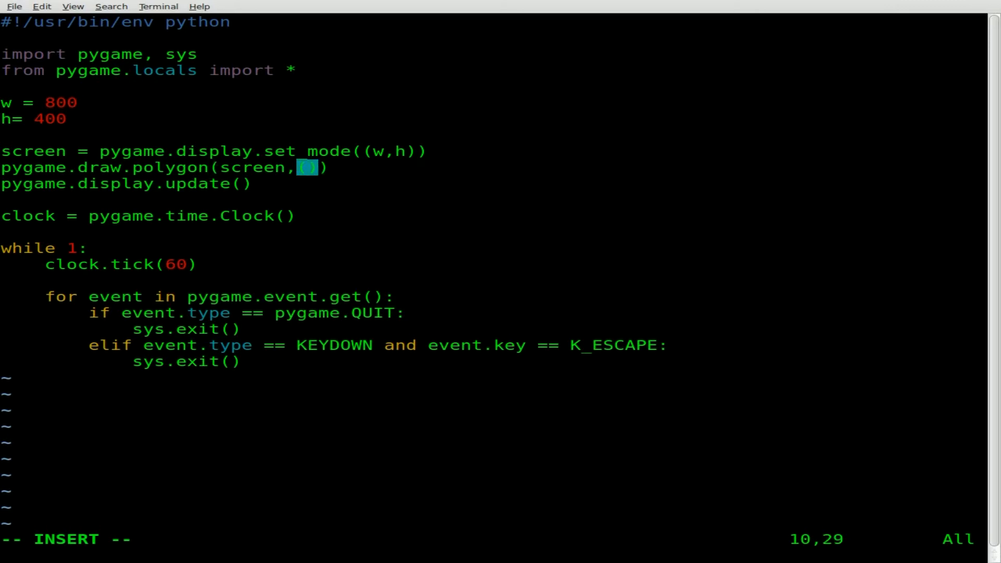
type("255")
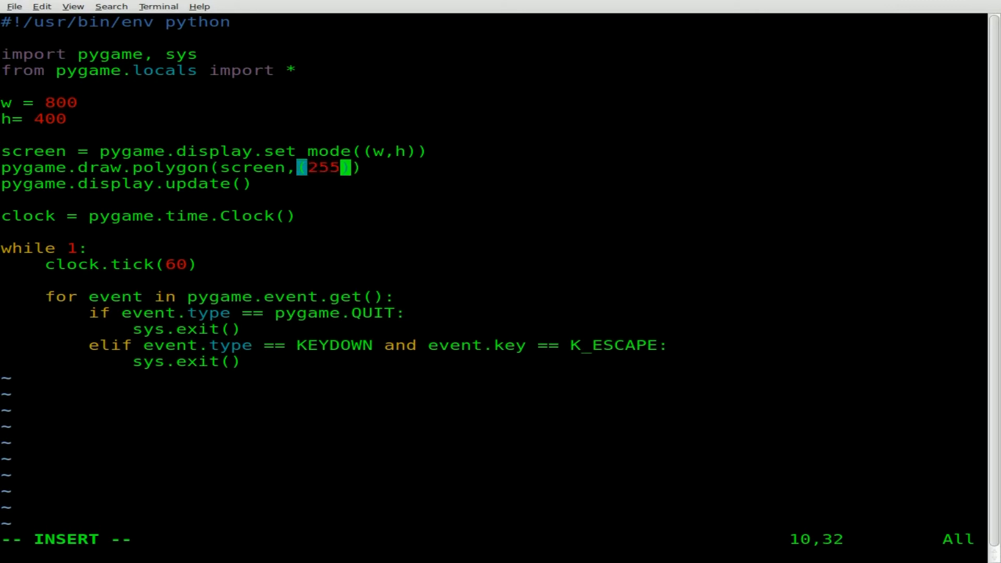
type(",")
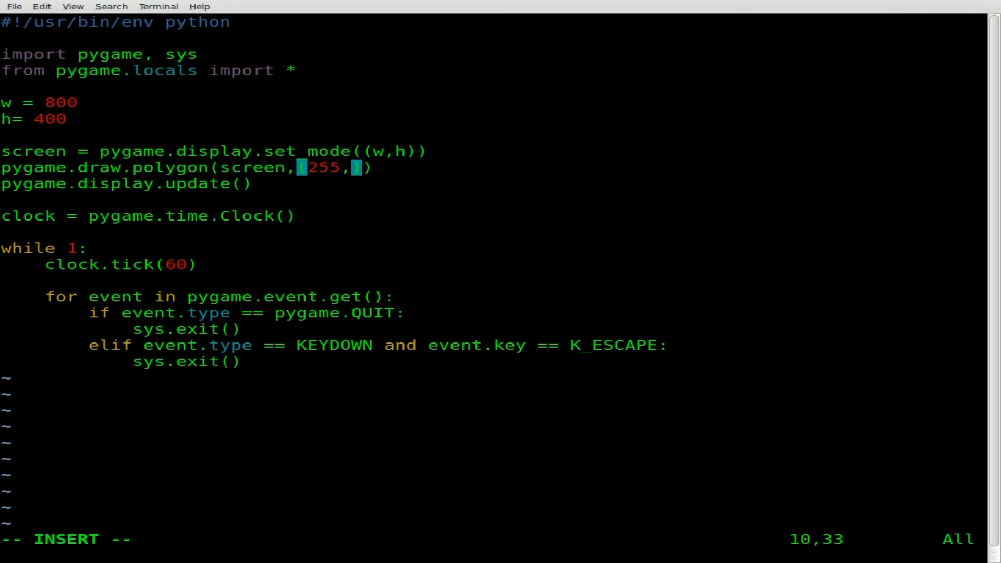
type("25,150")
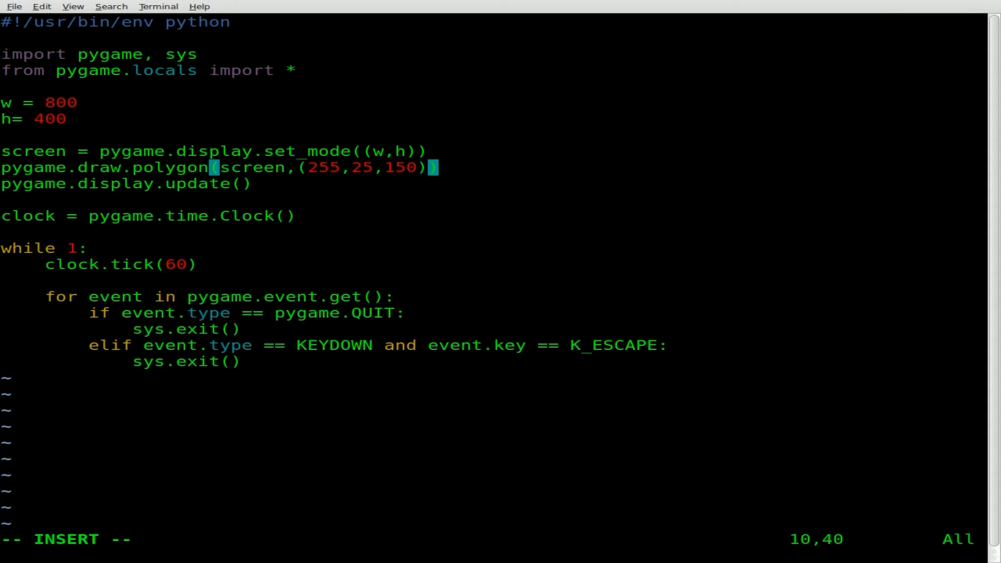
- Add the polygon points (50,10) and (100,50) to the draw call
type(",")
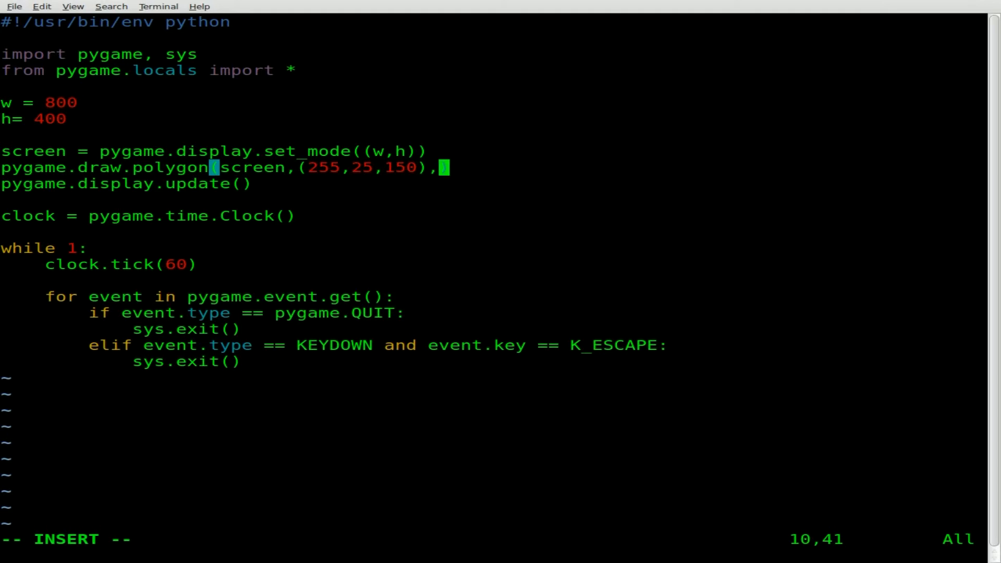
type("(")
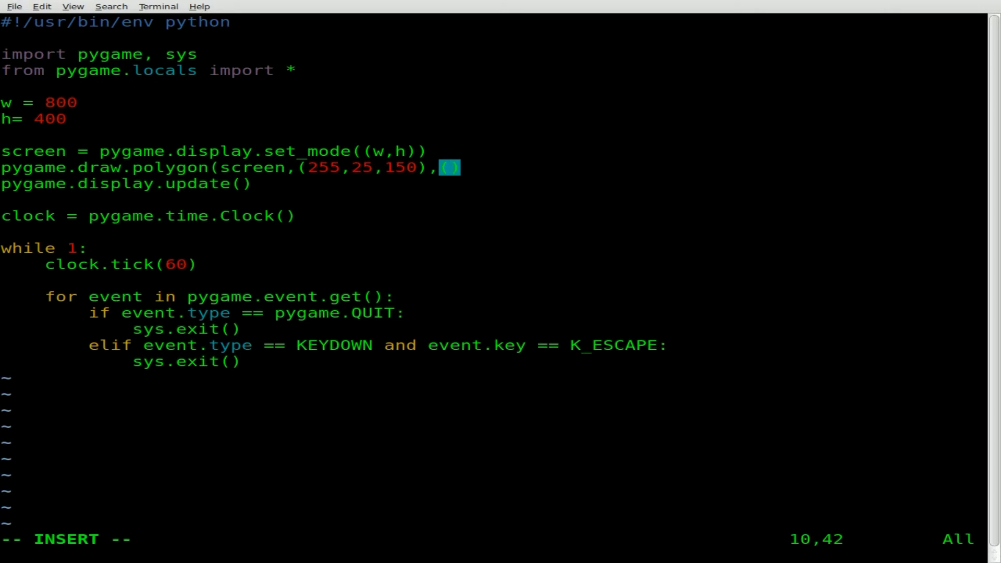
type("50")
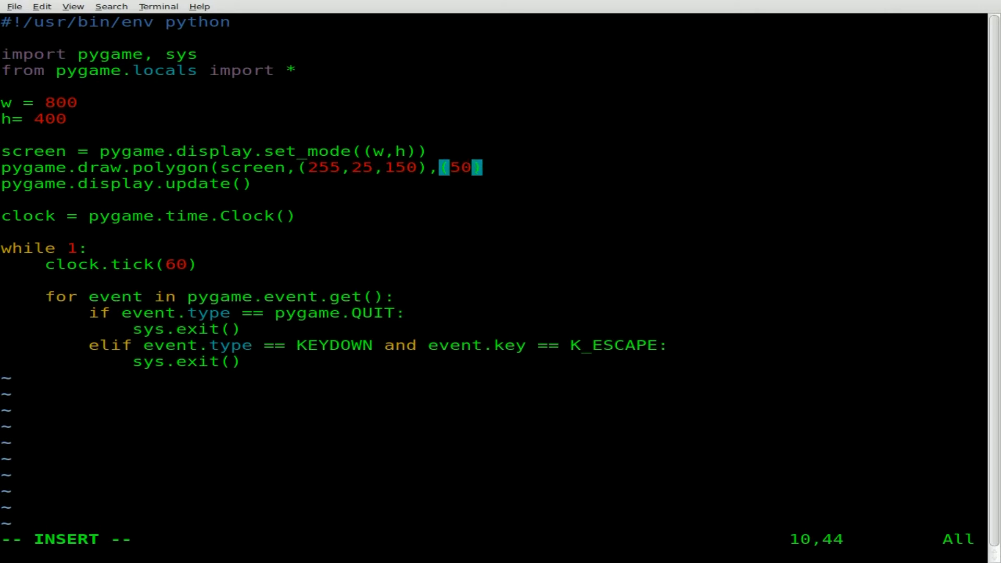
type(",")
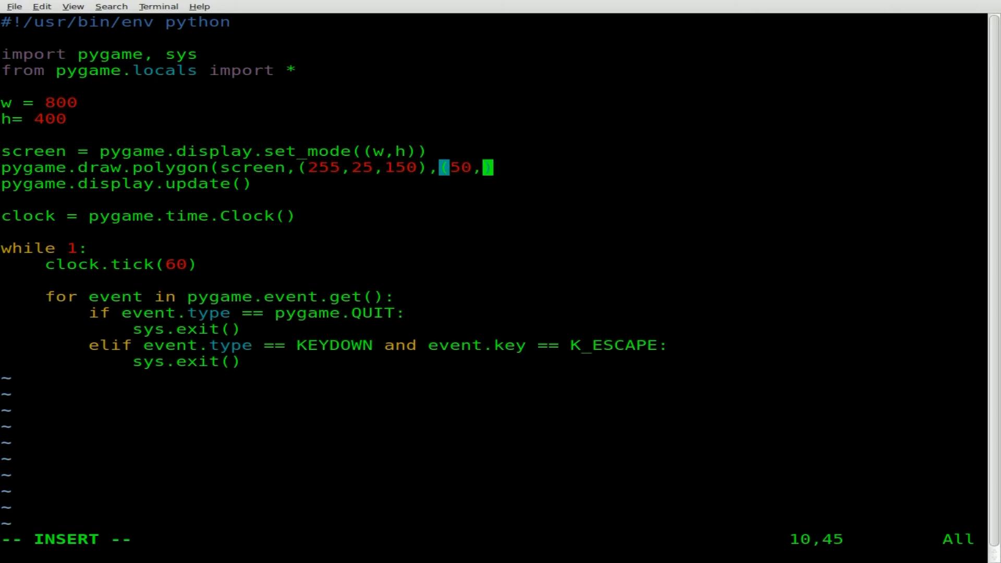
type("10")
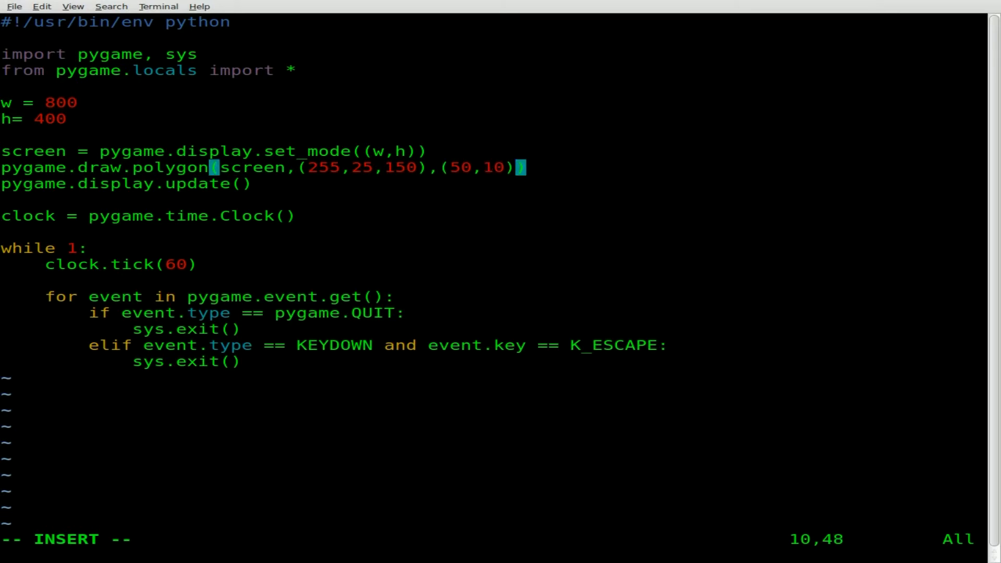
type(",()")
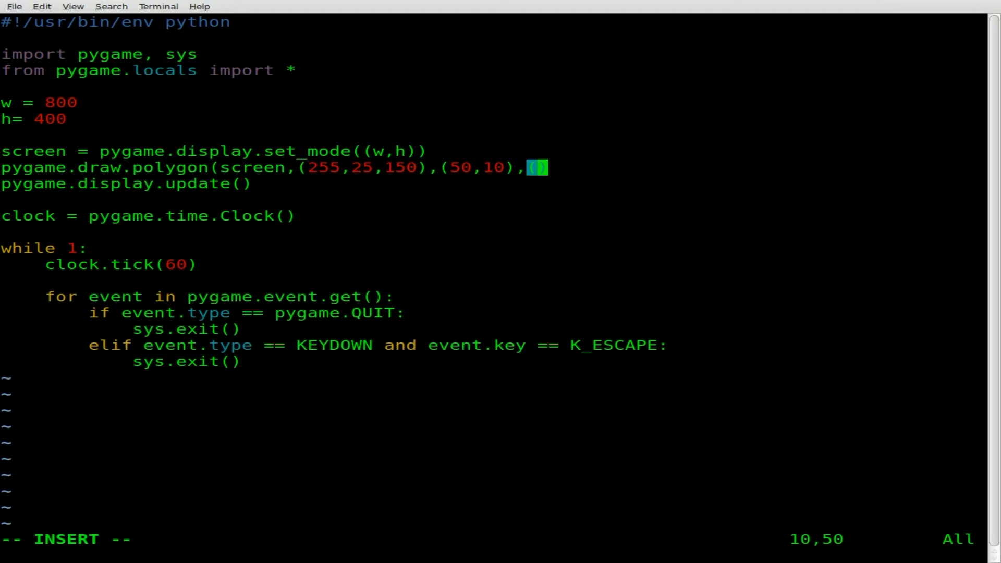
type("1")
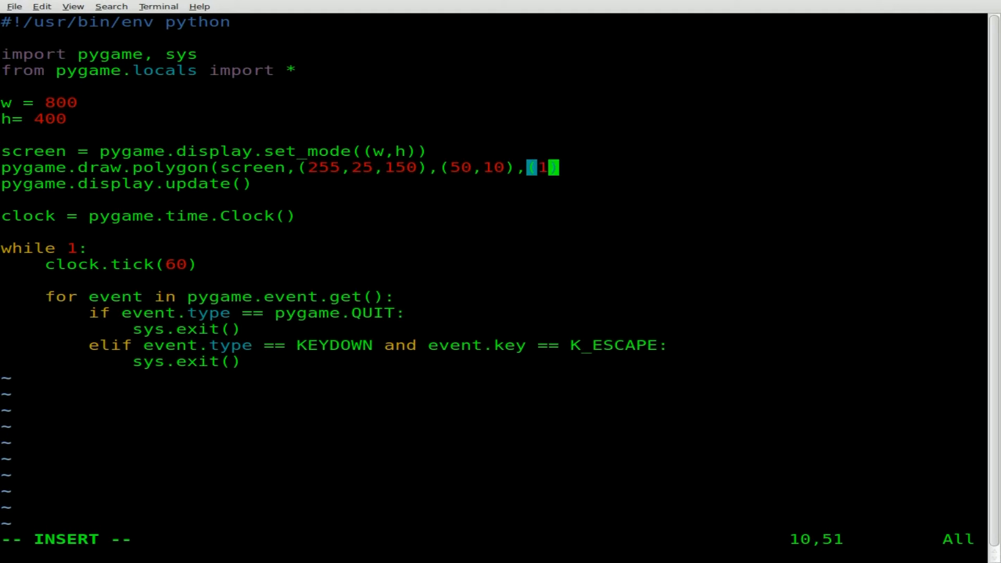
type("00,")
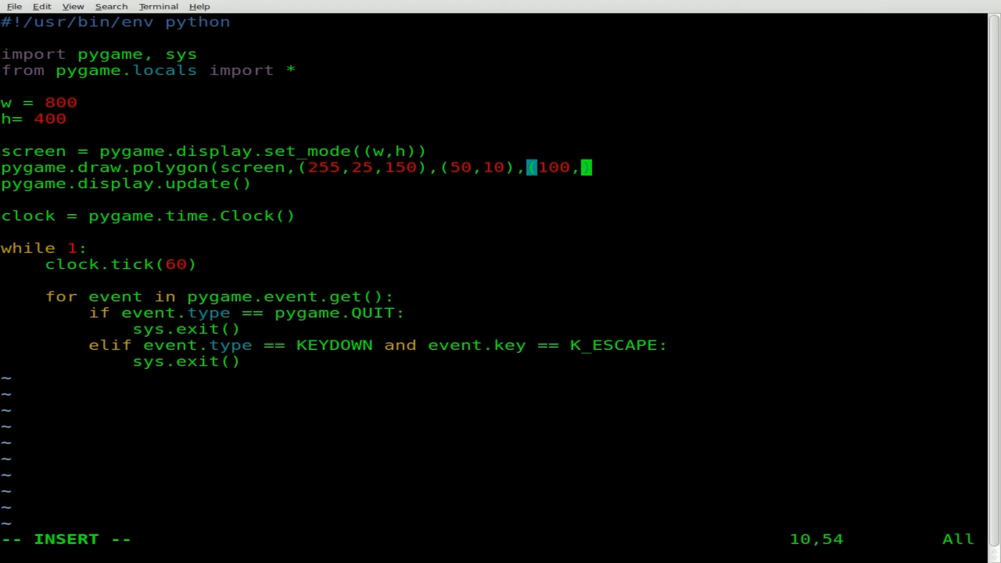
type("50")
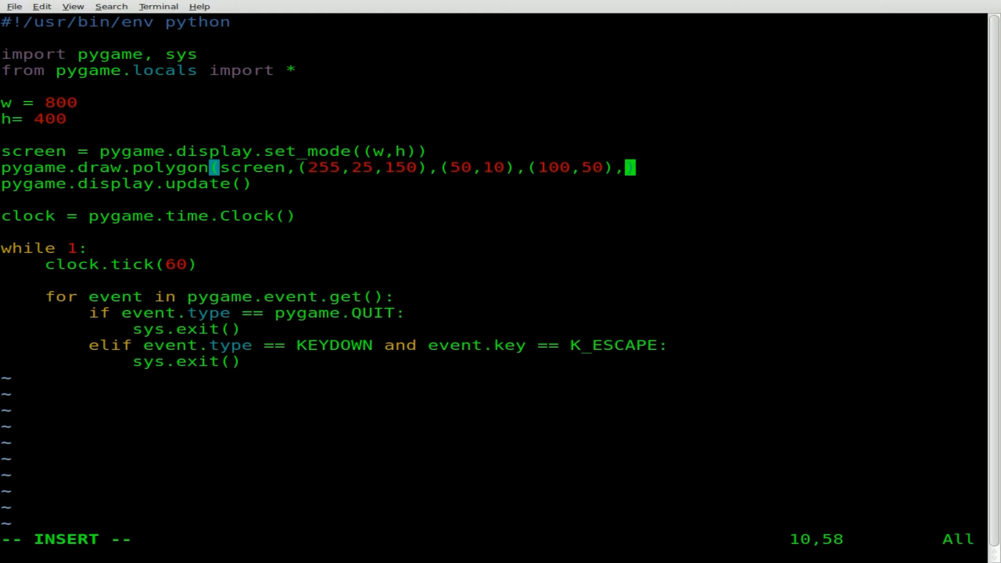
- Add a third polygon point beginning (200,25
type("(")
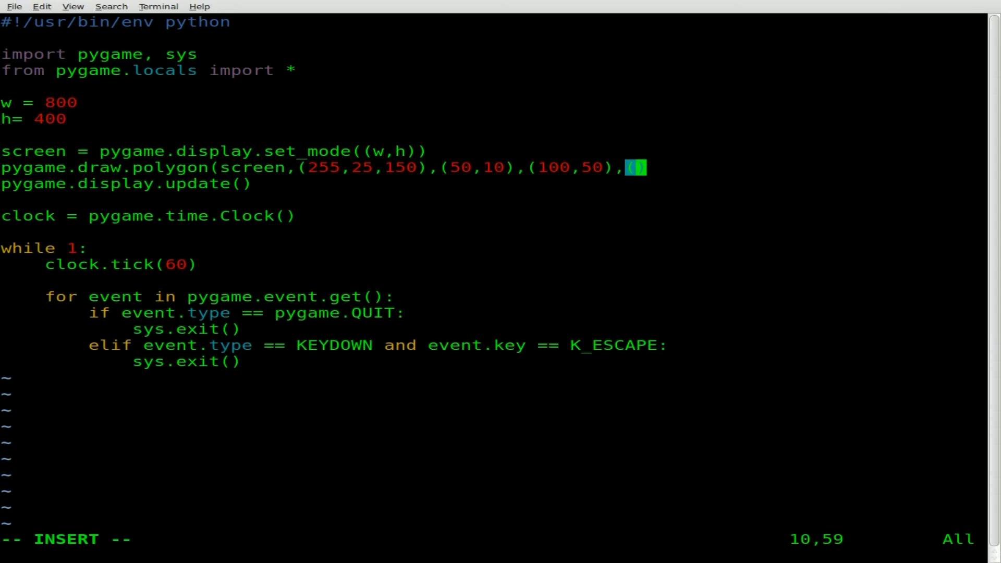
type("200,")
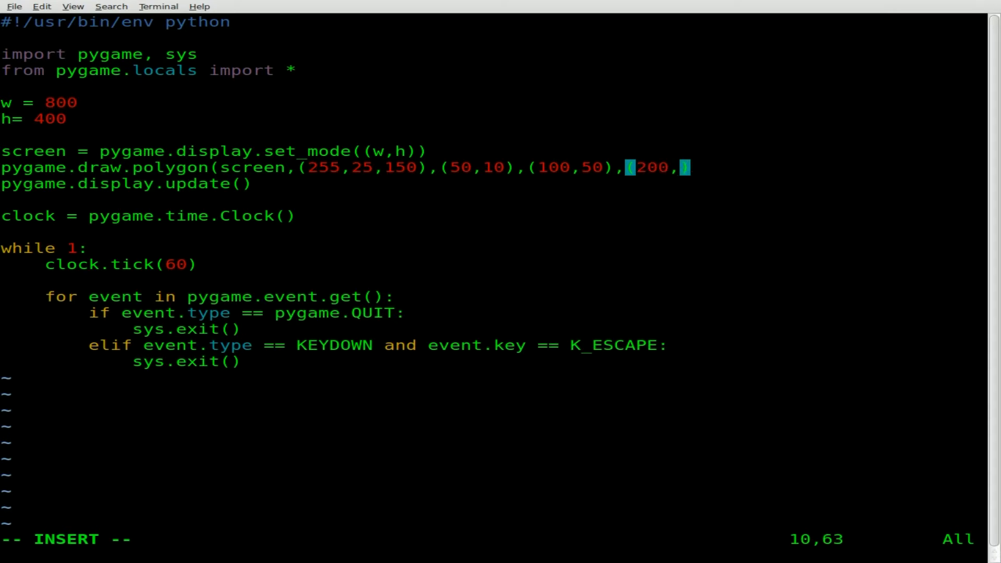
type("25")
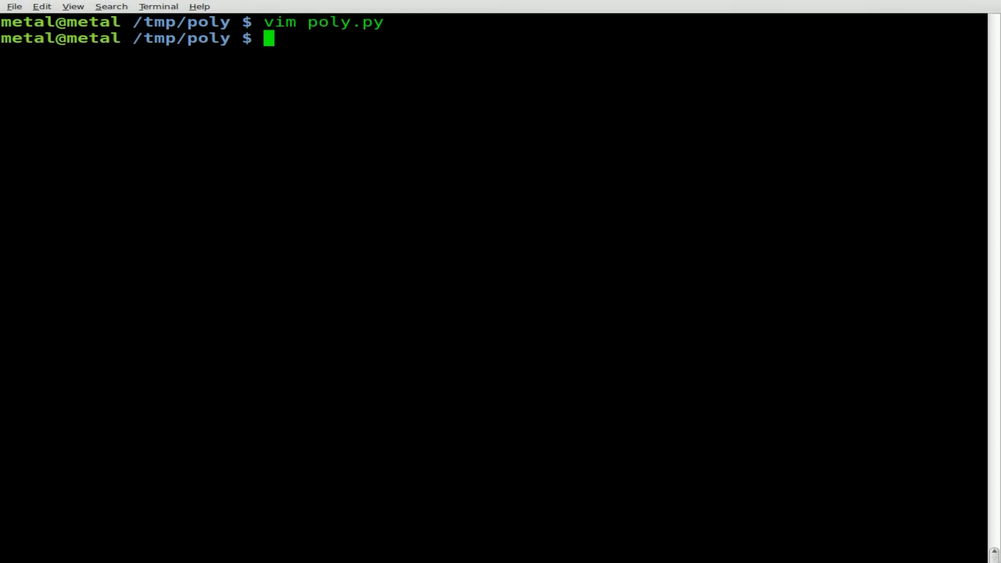
- Make poly.py executable with chmod +x and run ./poly.py, showing a pink triangle
type("chmod +x poly.py")
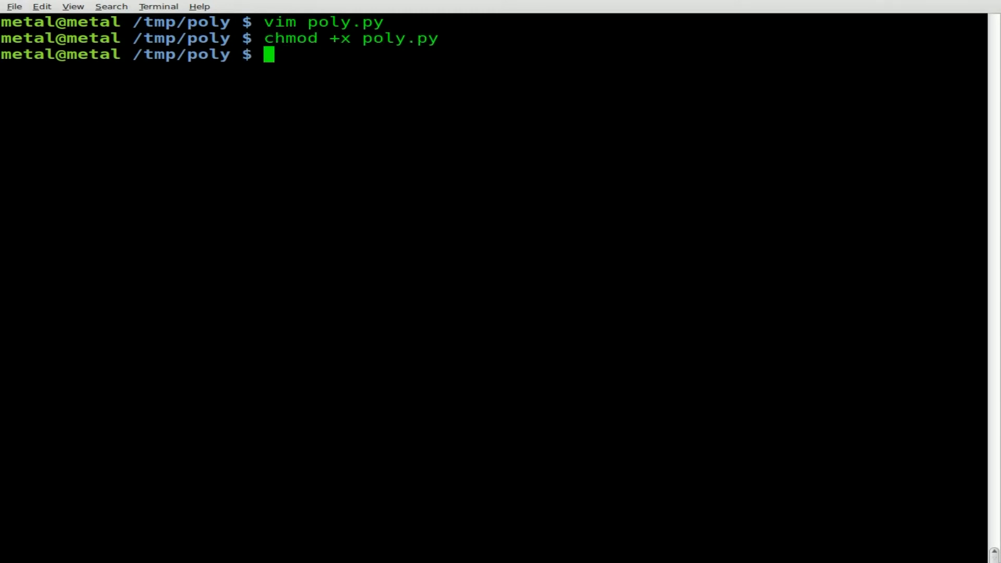
type("./poly.py")
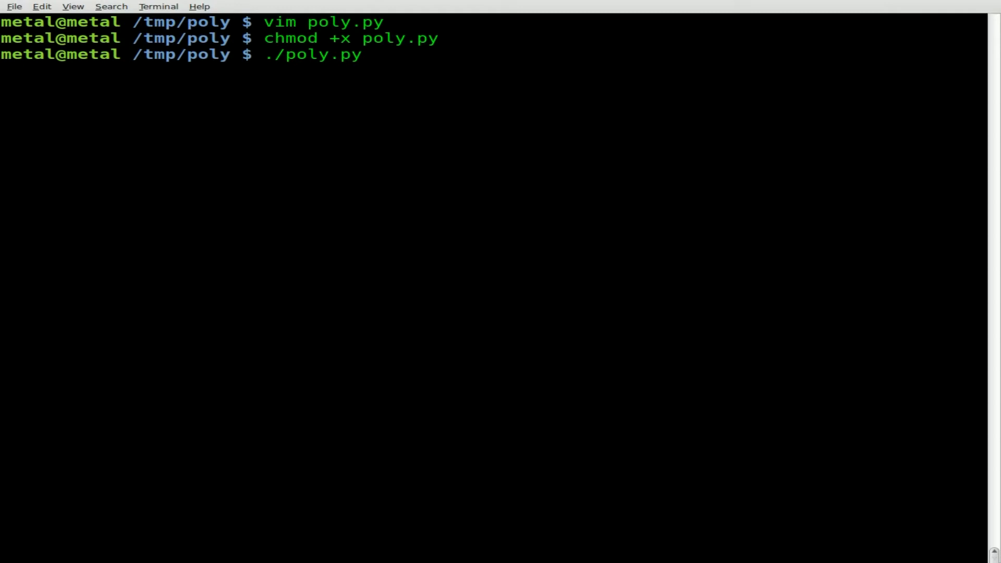
key("Return")
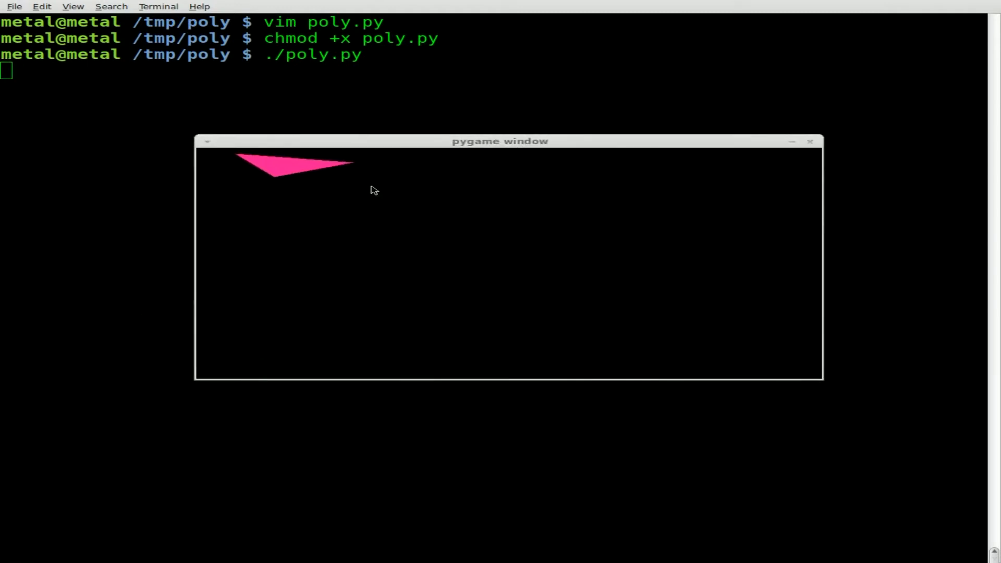
mouse_move(351, 167)
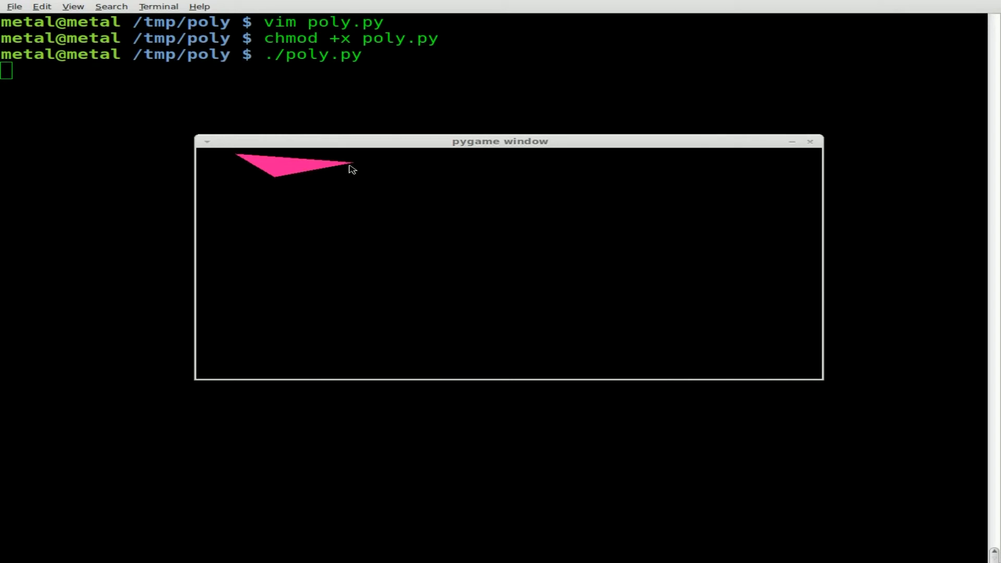
mouse_move(238, 159)
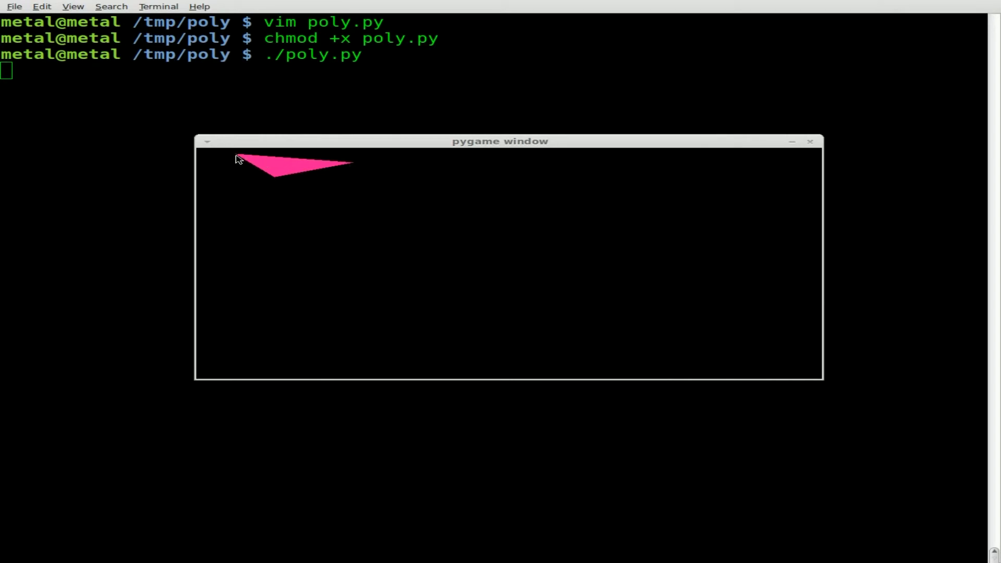
mouse_move(357, 167)
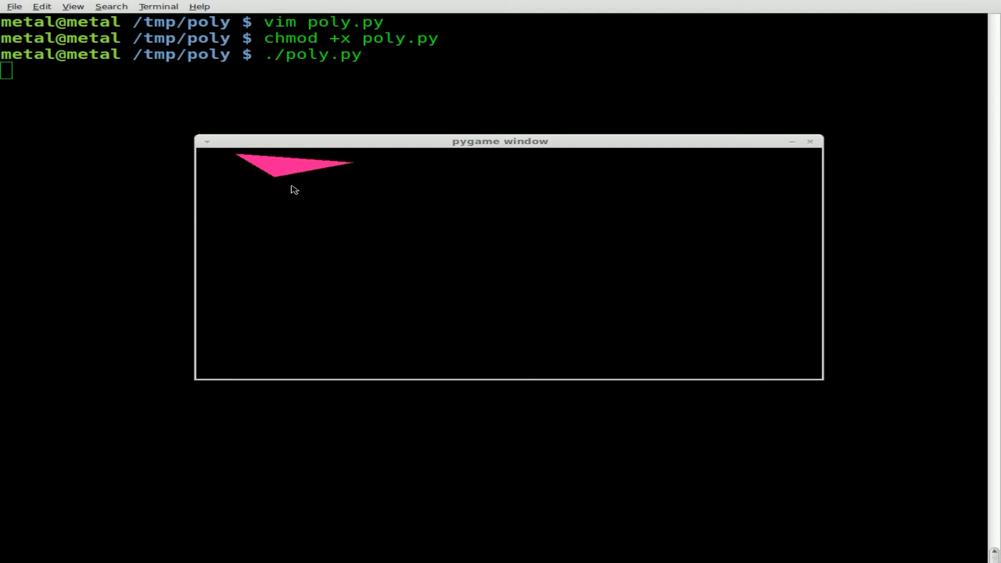
mouse_move(324, 174)
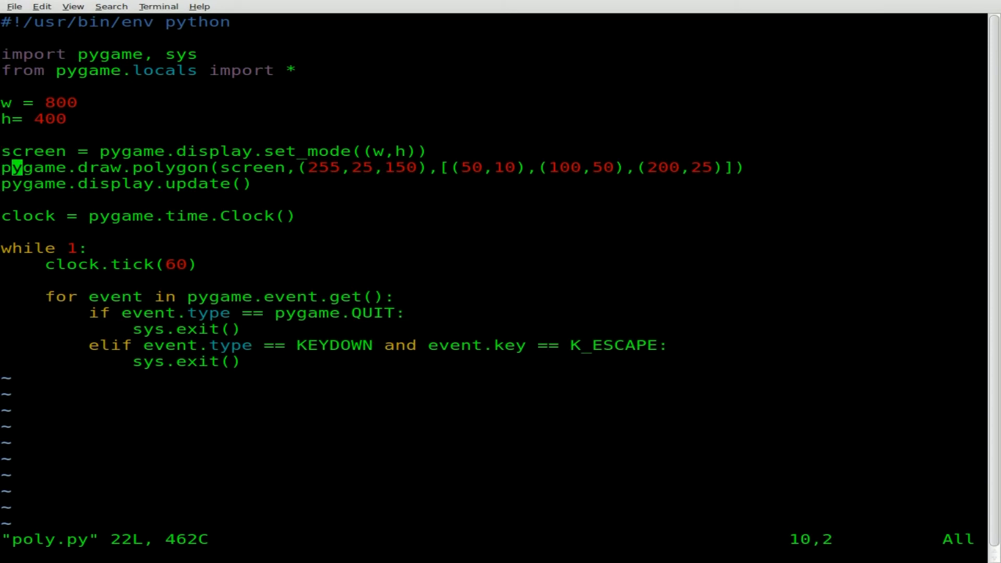
mouse_move(324, 167)
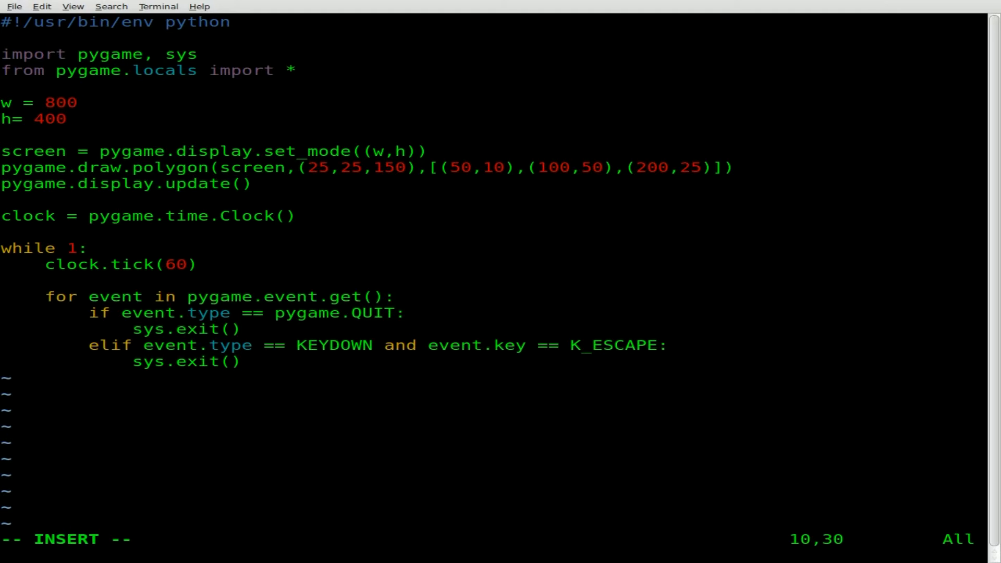
- Save the (25,25,150) colour change with :wq, view the blue triangle, then close its window
key("Escape")
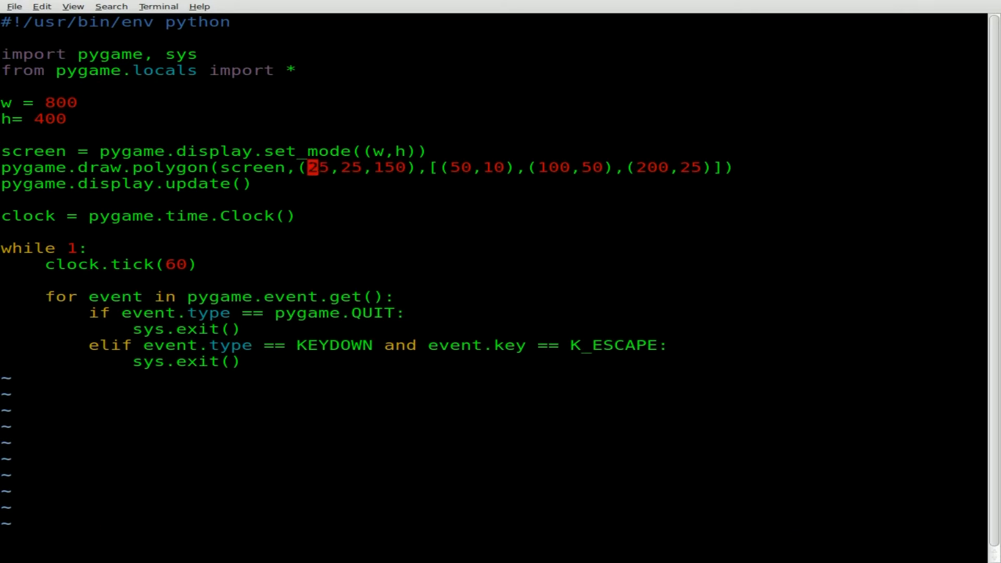
type(":wq")
type("./poly.py")
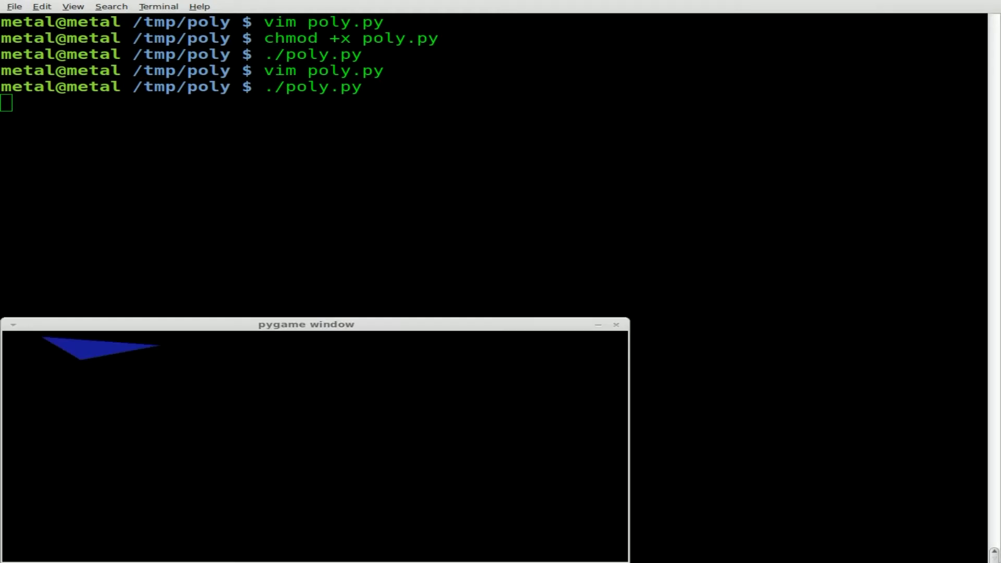
mouse_move(328, 326)
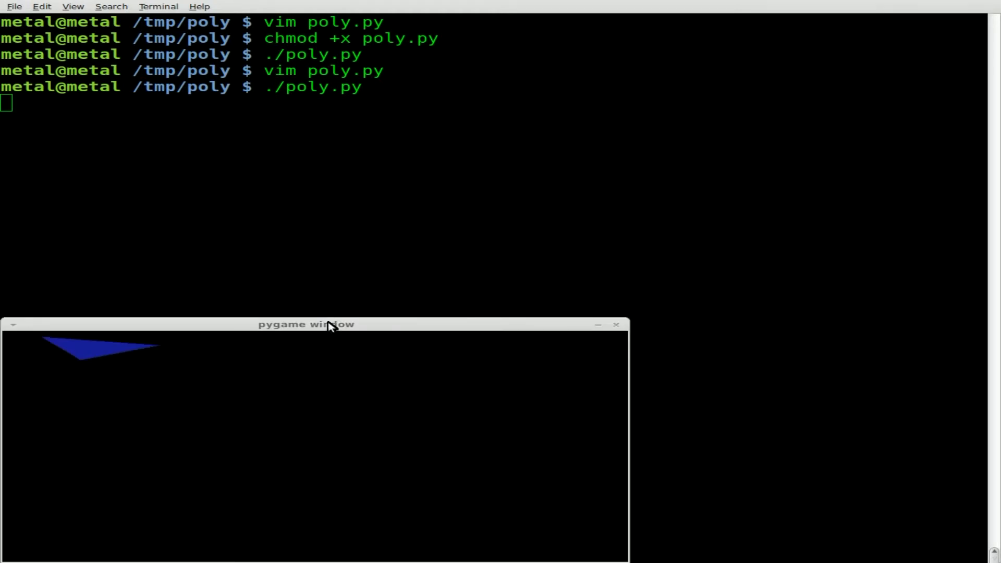
left_click_drag(327, 324, 499, 170)
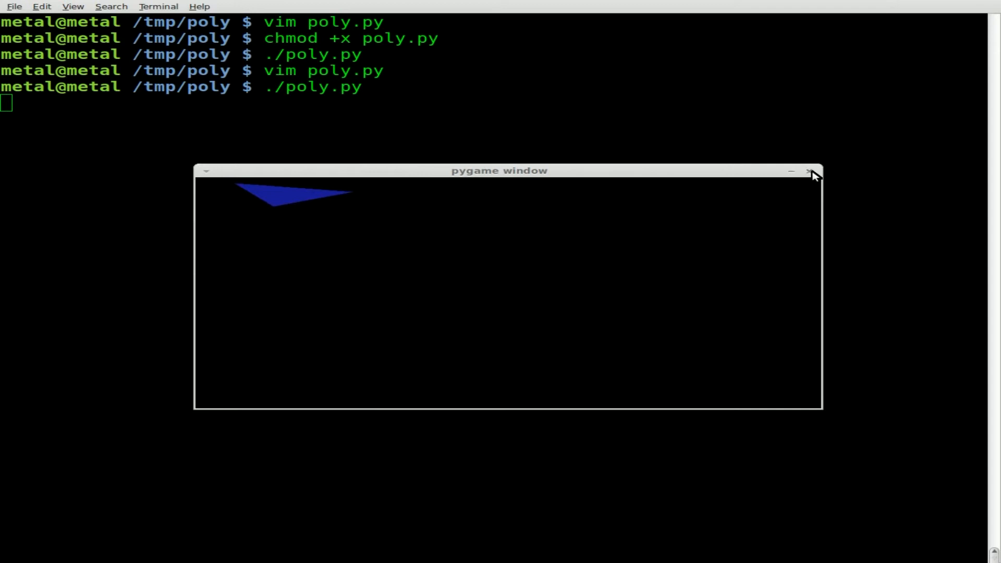
left_click(811, 171)
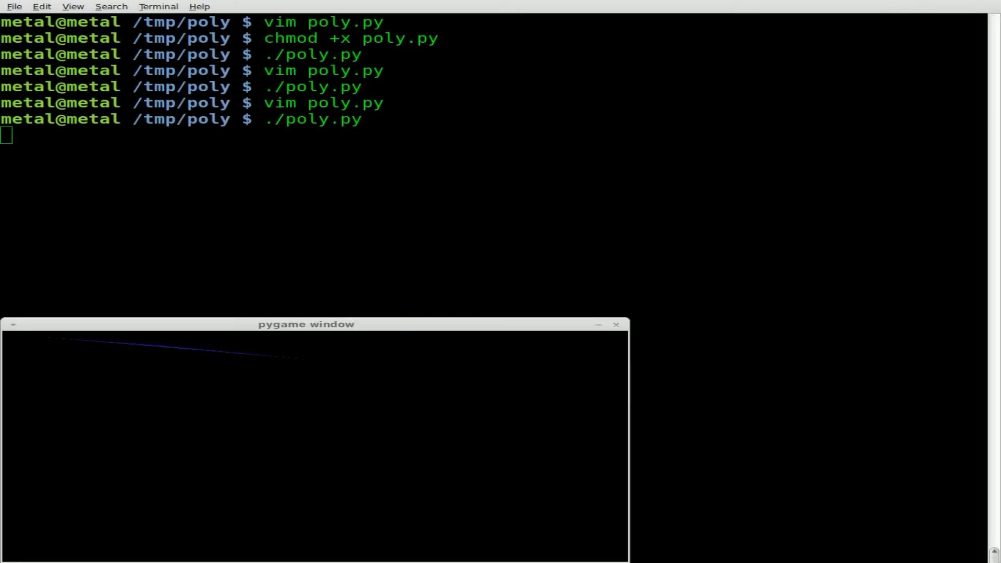
mouse_move(238, 365)
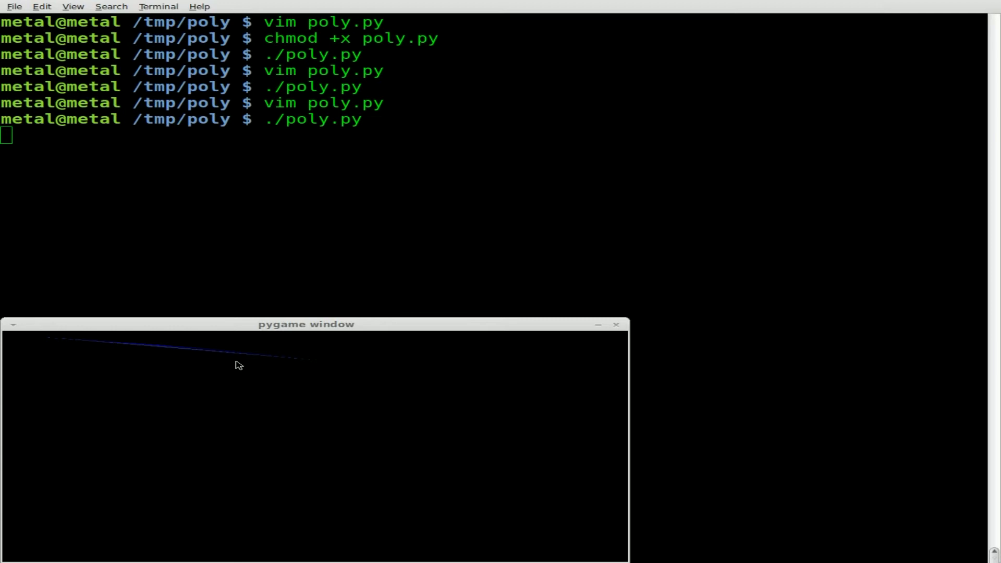
mouse_move(275, 360)
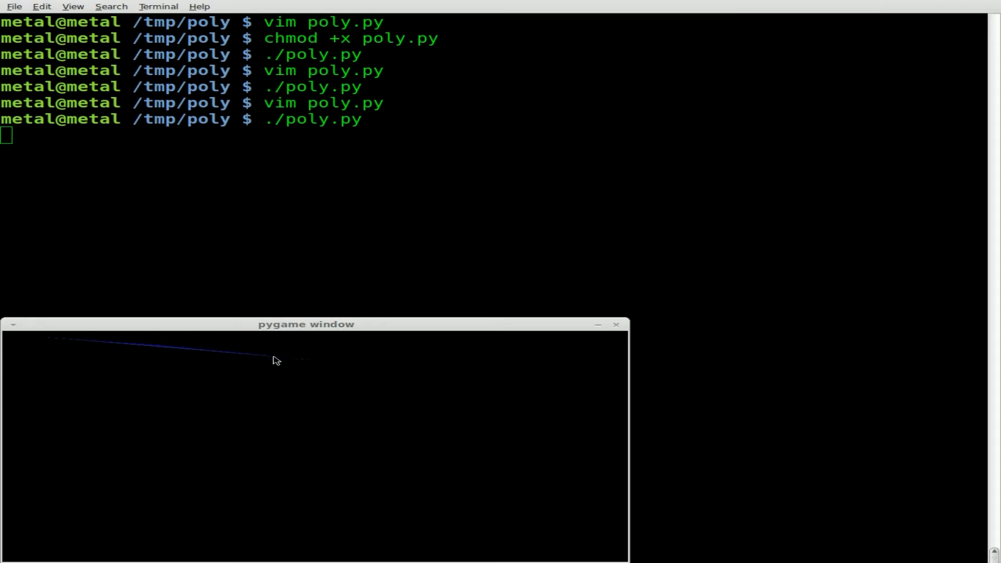
mouse_move(624, 337)
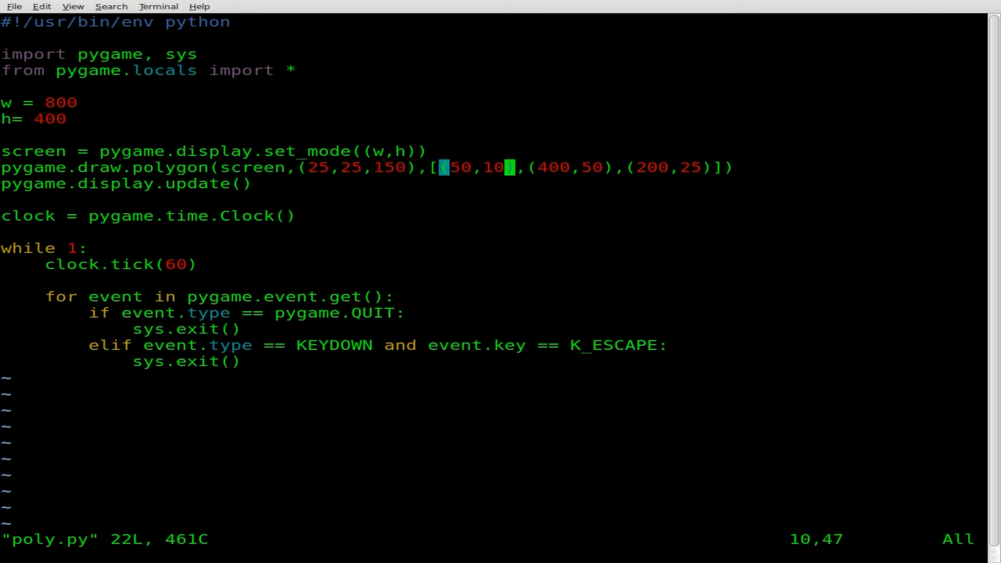
- Change the second point to (400,350) and rerun ./poly.py to draw a large blue triangle
key("i")
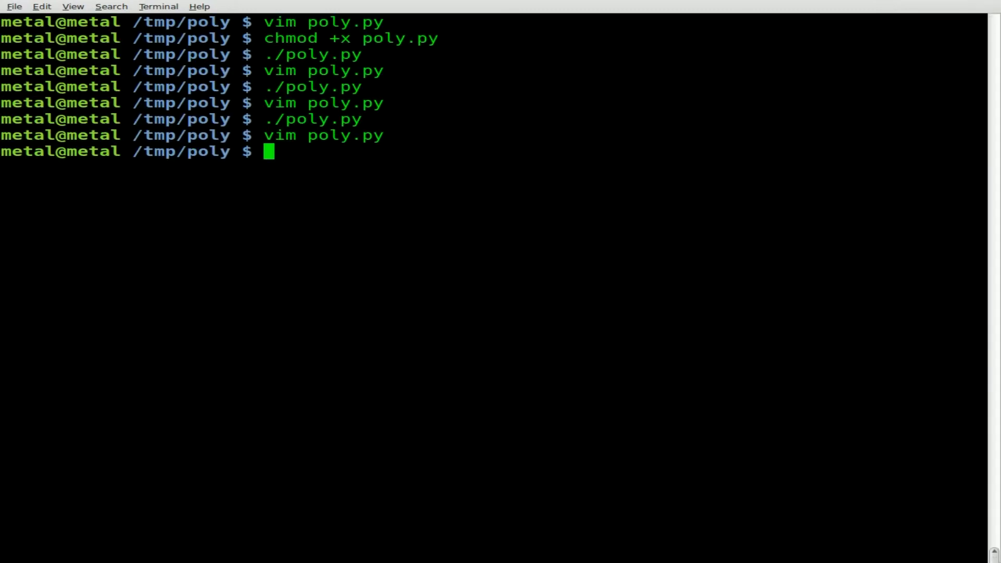
type("./poly.py")
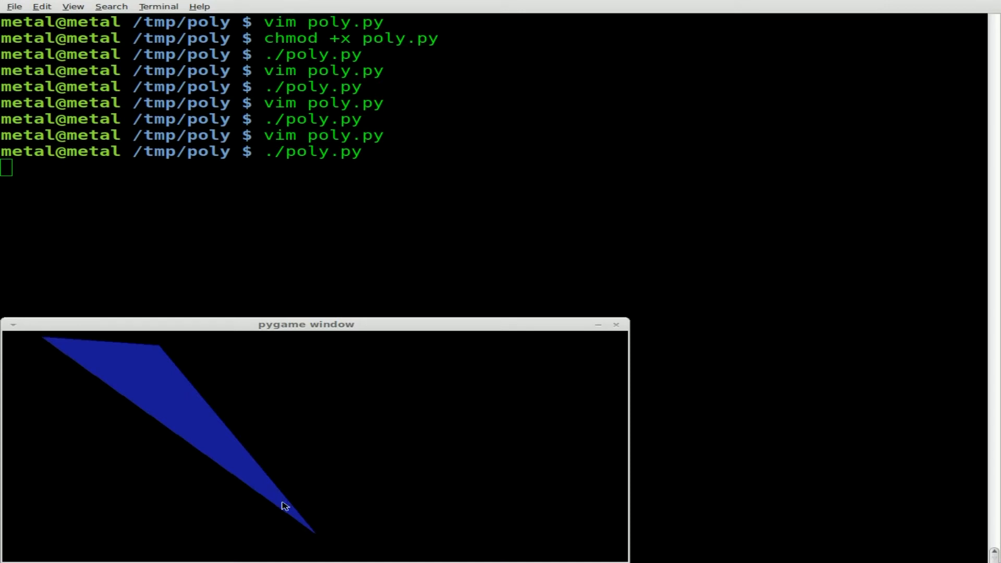
mouse_move(320, 444)
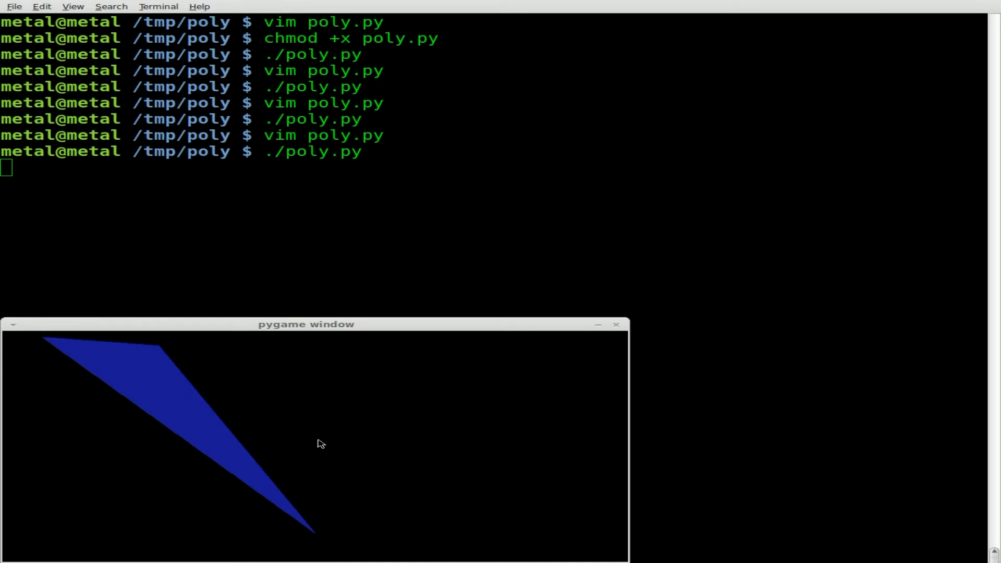
mouse_move(314, 542)
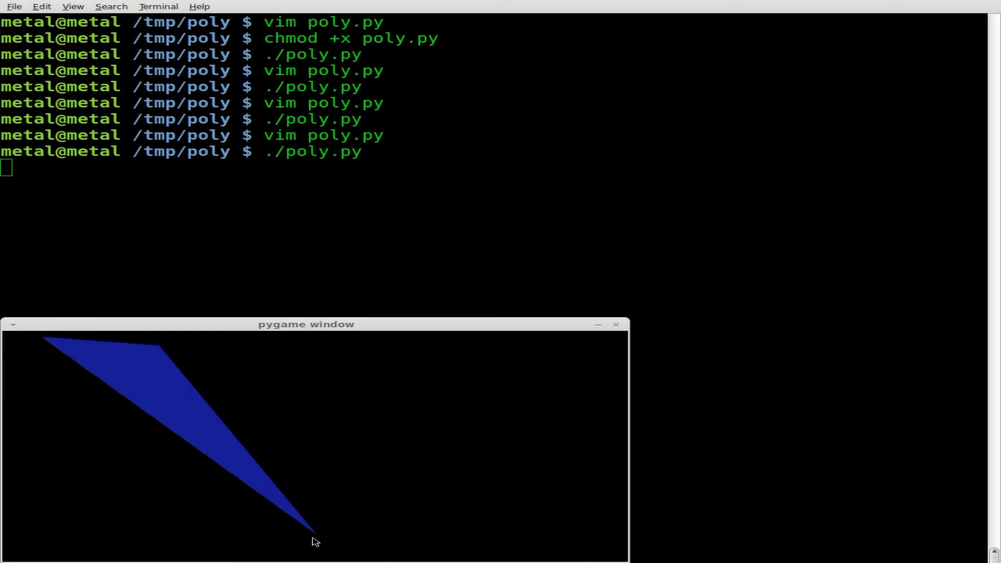
mouse_move(331, 517)
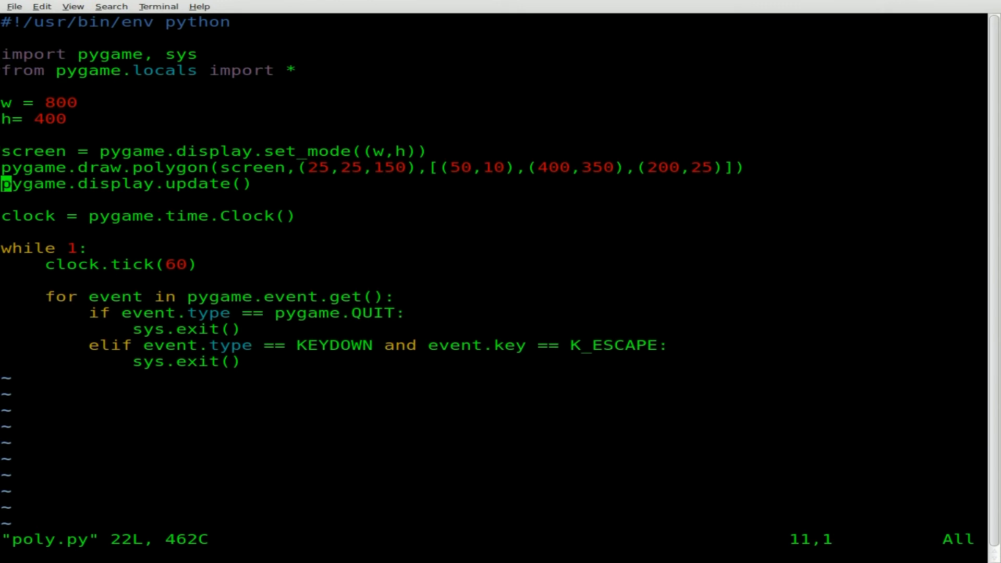
- Define polyp = [(50,10),(400,350),(200,25)] on a new line above the draw call
key("o")
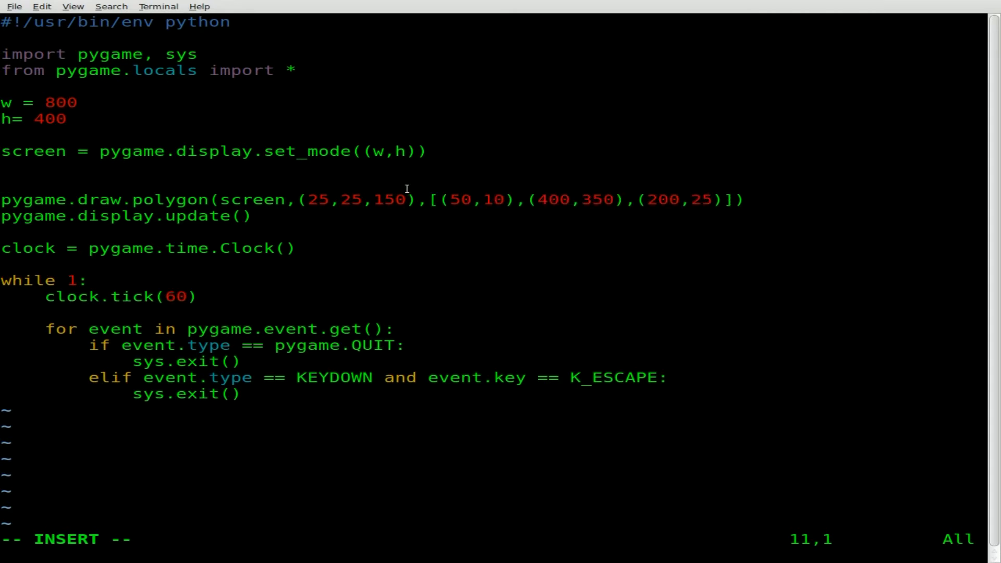
type("po")
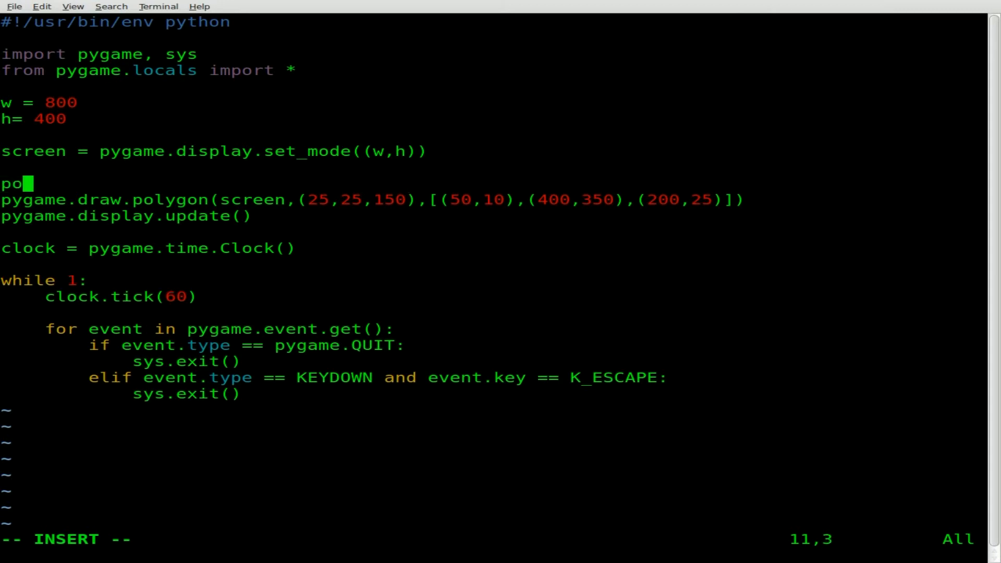
type("lyp =")
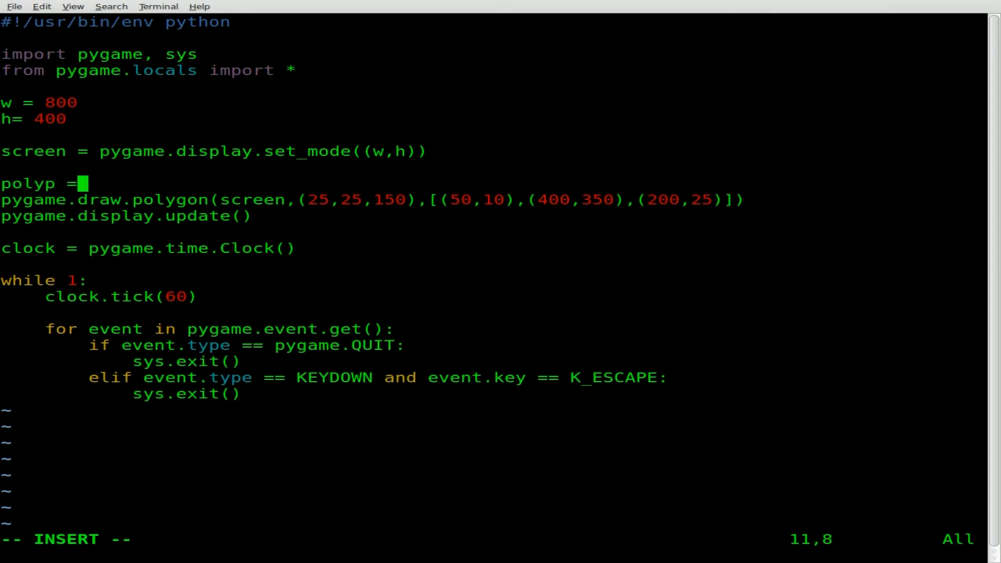
key("BackSpace")
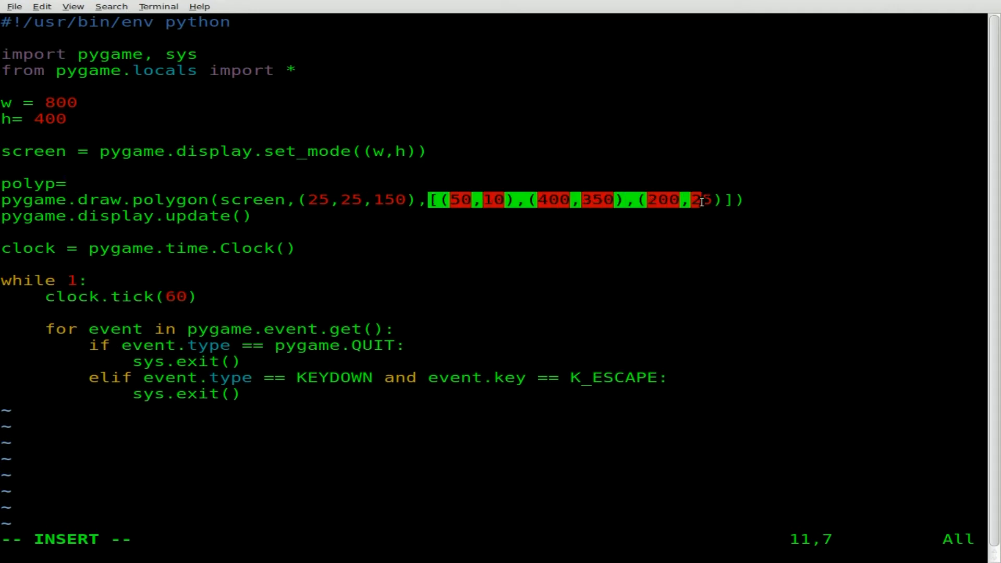
type("[(50,10),(400,350),(200,25)]")
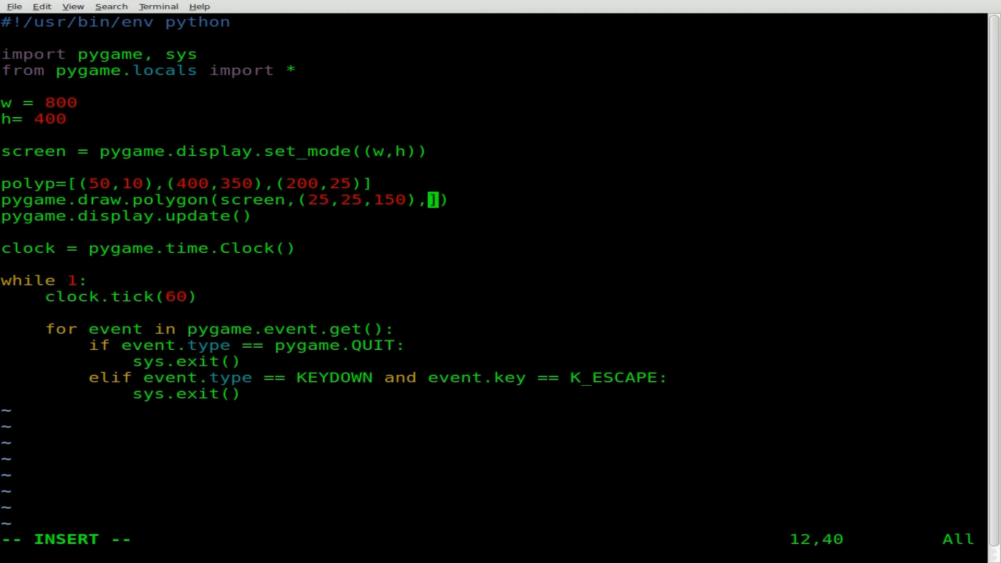
- Pass polyp as the point list in pygame.draw.polygon, then save the file
type("i")
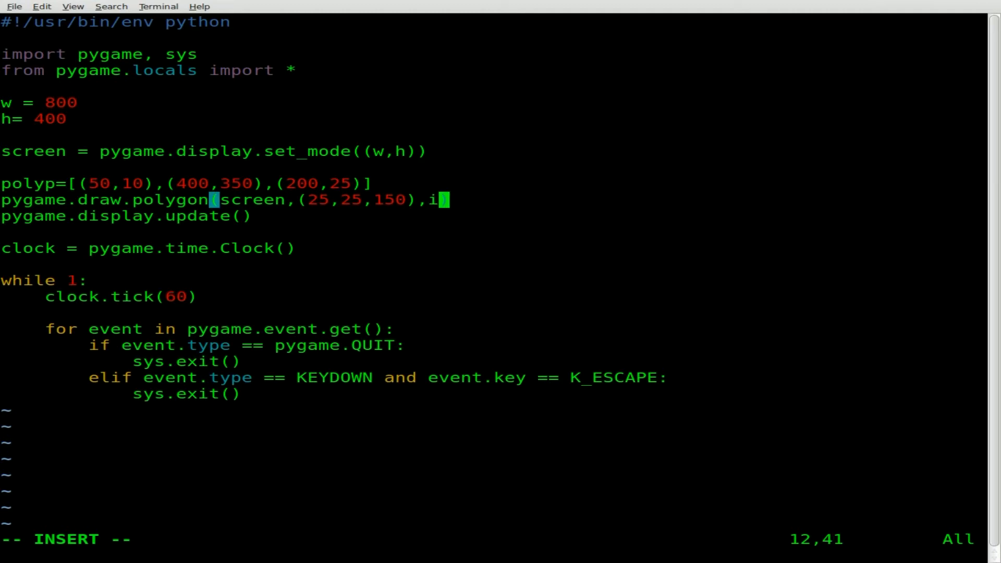
type("olyp")
left_click(492, 539)
type(":w")
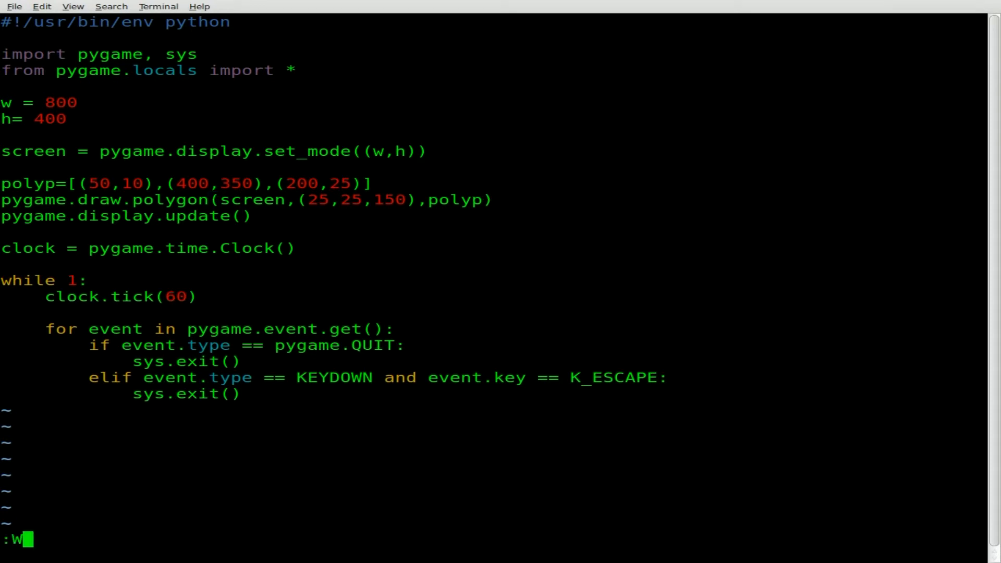
key("Return")
type("./poly.py")
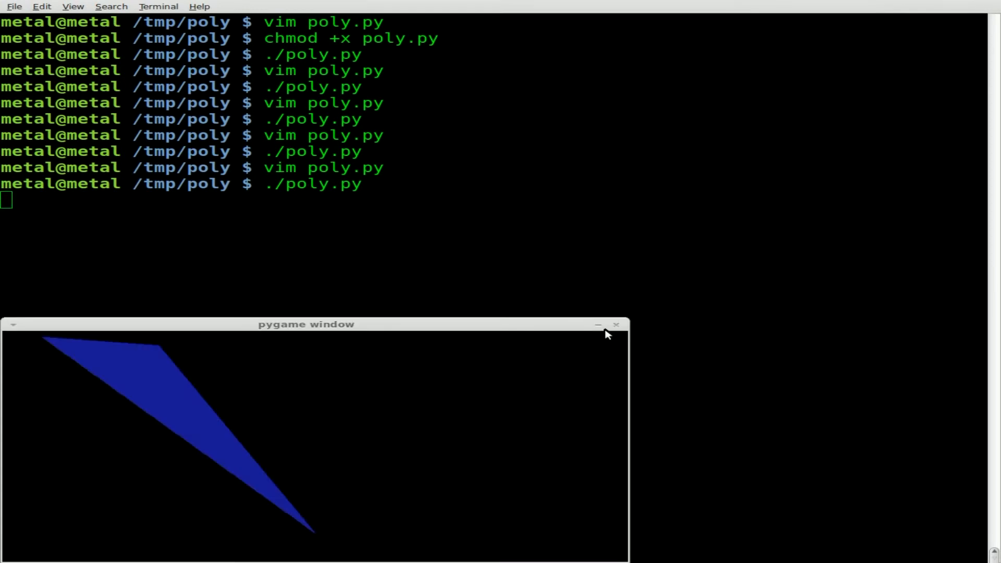
- Close the pygame window and reopen poly.py in Vim
left_click(616, 326)
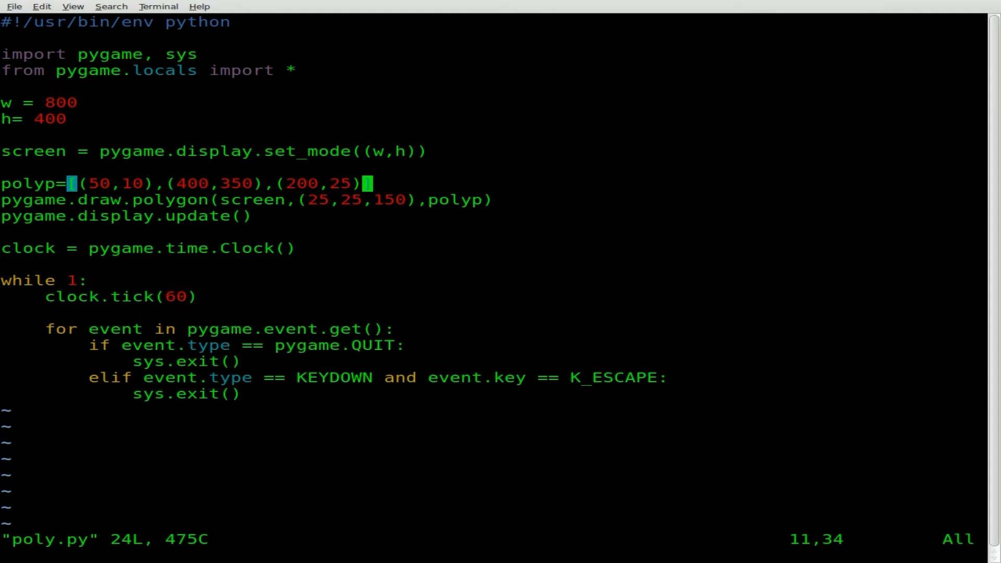
- Append a fourth point with x coordinate 300 to the polyp list
type(",")
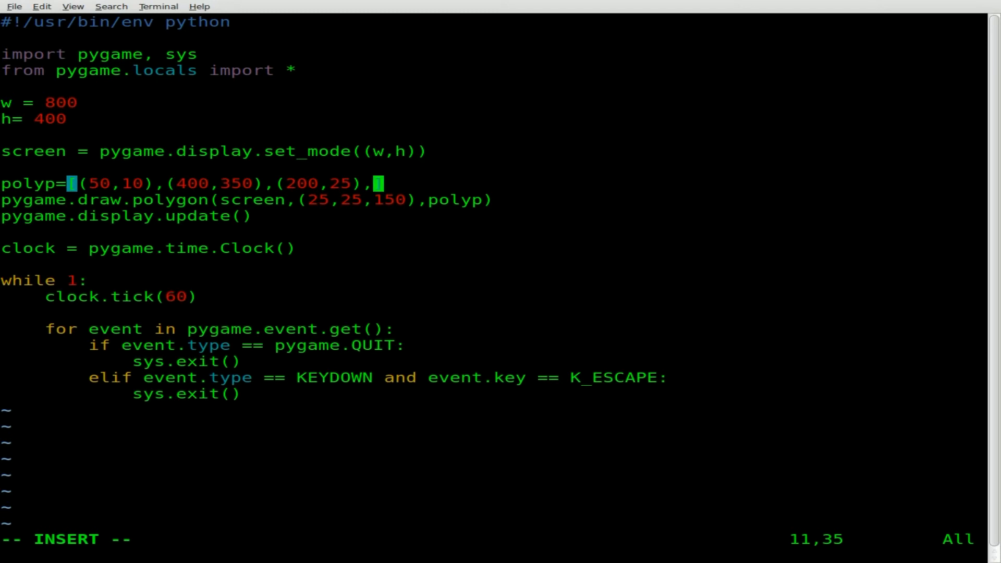
type("(")
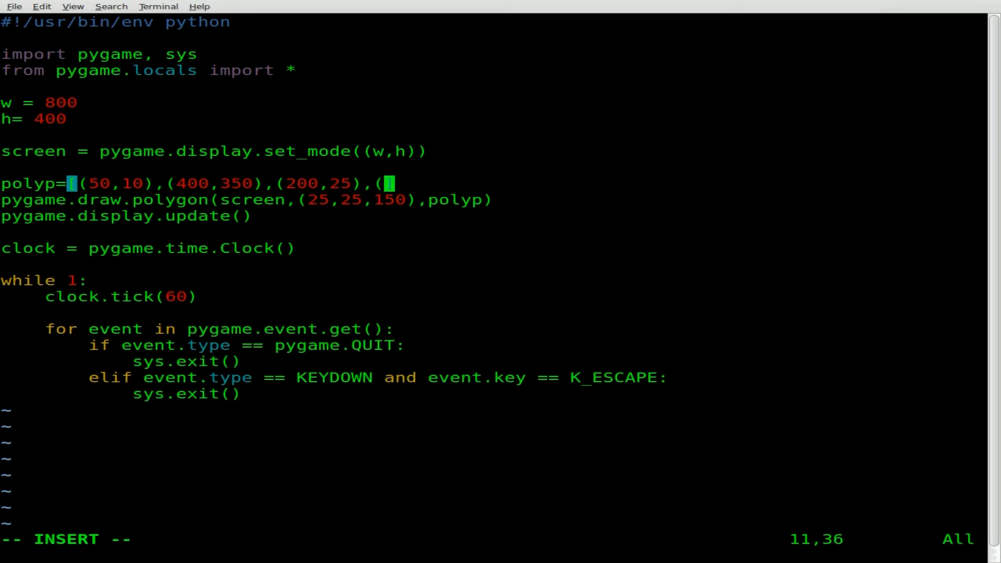
type("2")
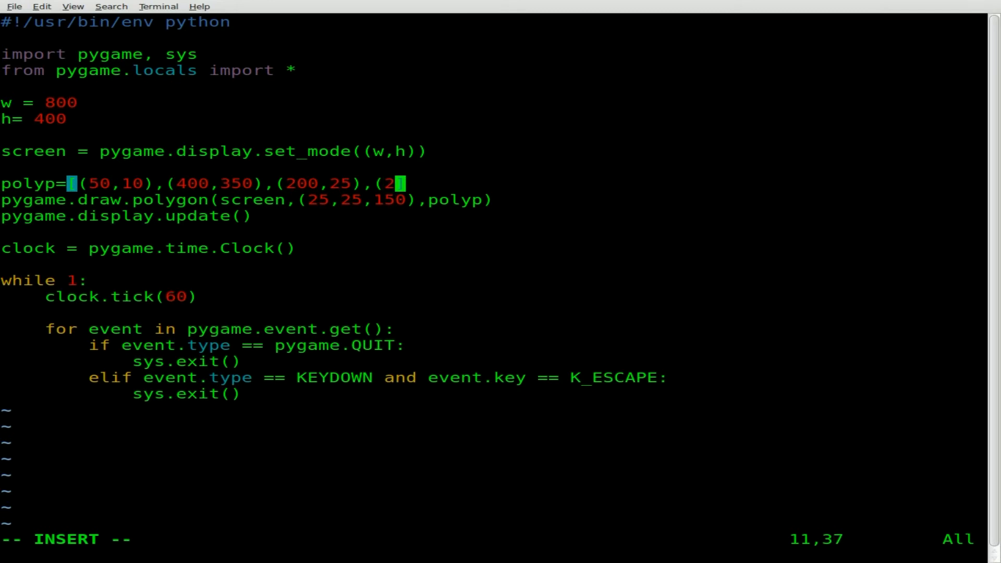
type("00,")
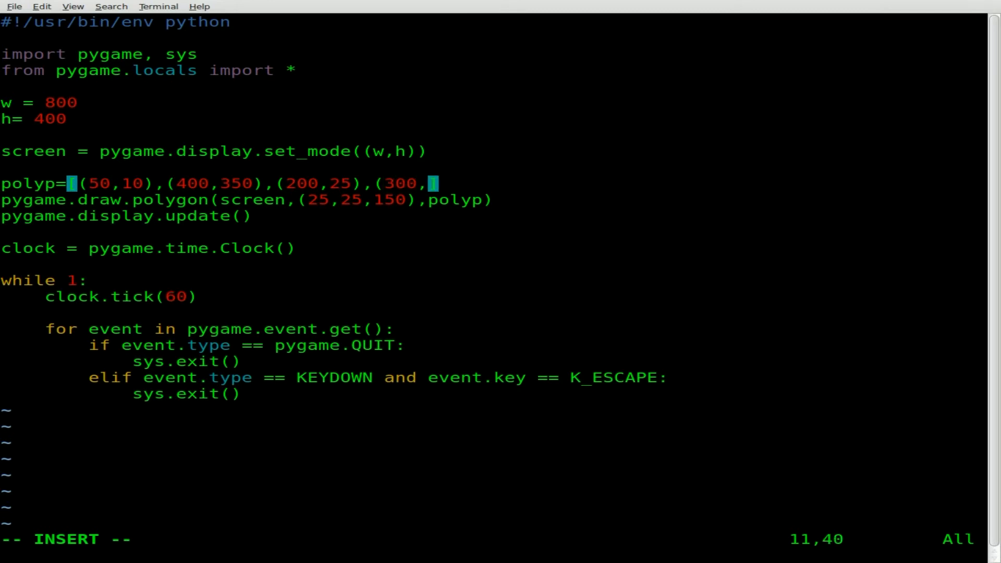
type("50")
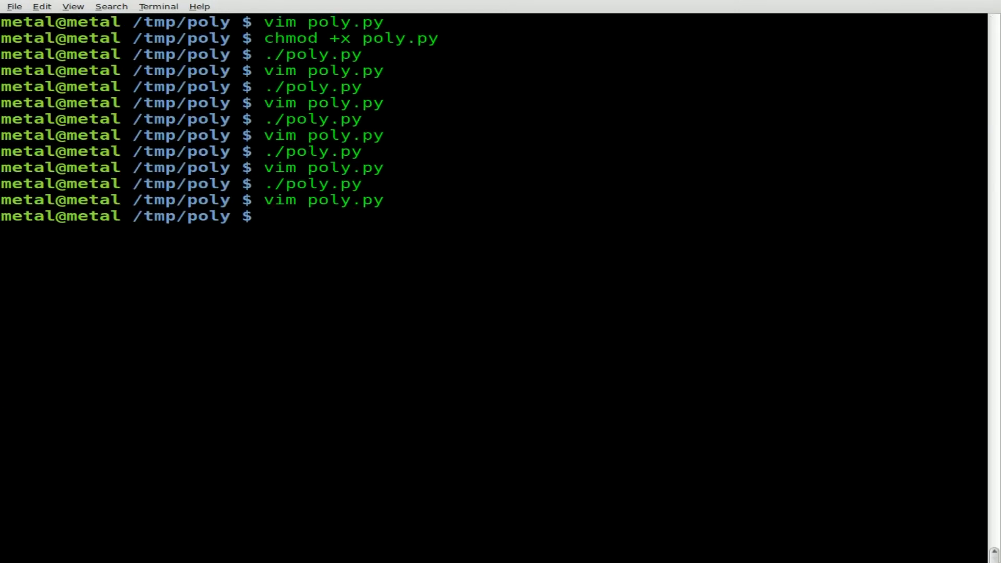
- Run ./poly.py to show the thin narrow blue polygon
type("./poly.py")
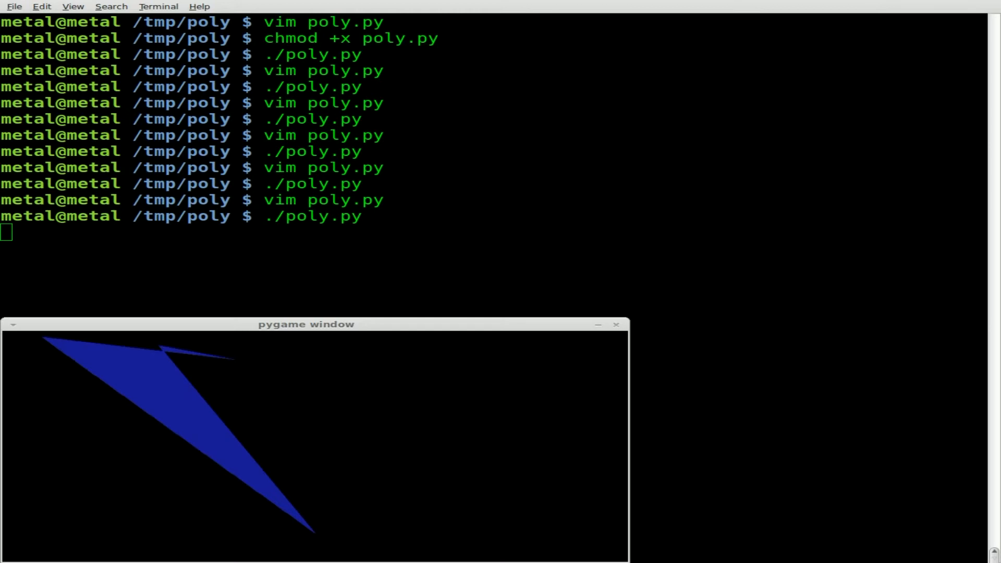
mouse_move(192, 369)
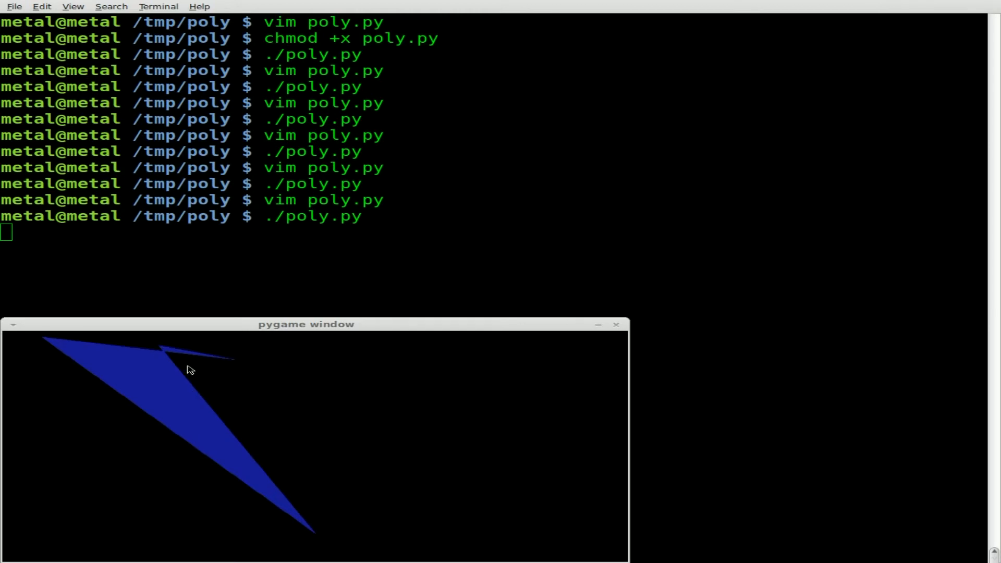
mouse_move(165, 357)
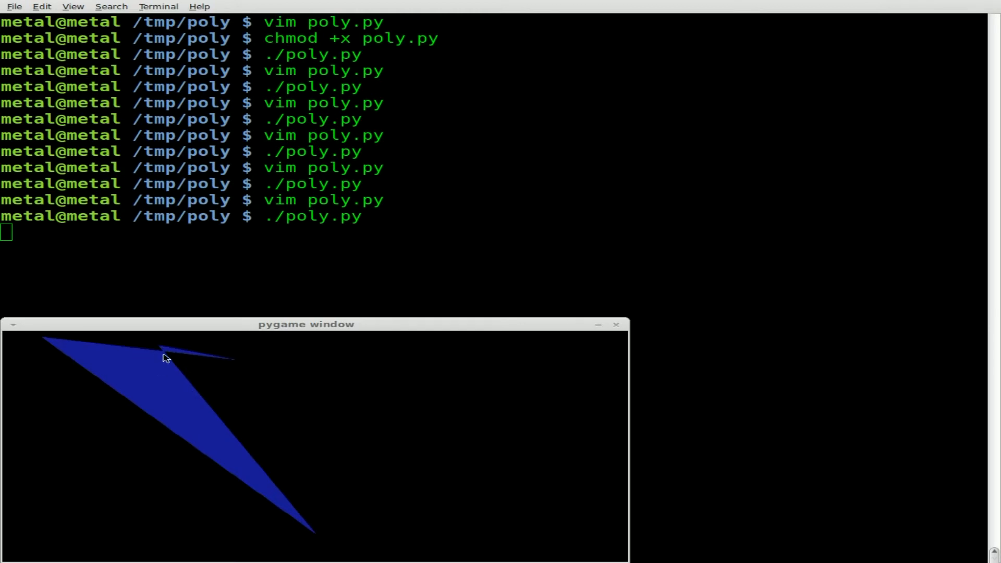
mouse_move(166, 354)
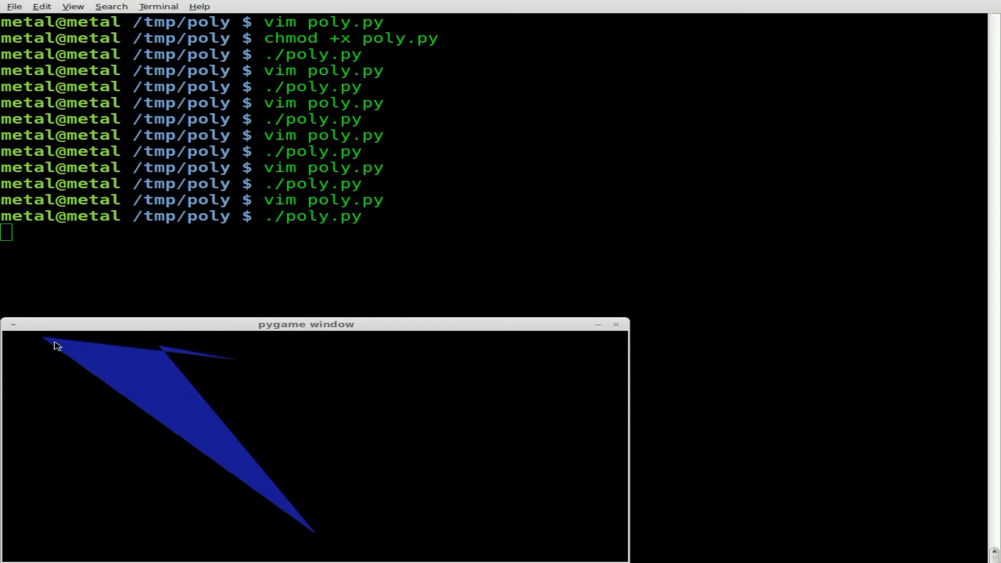
mouse_move(165, 355)
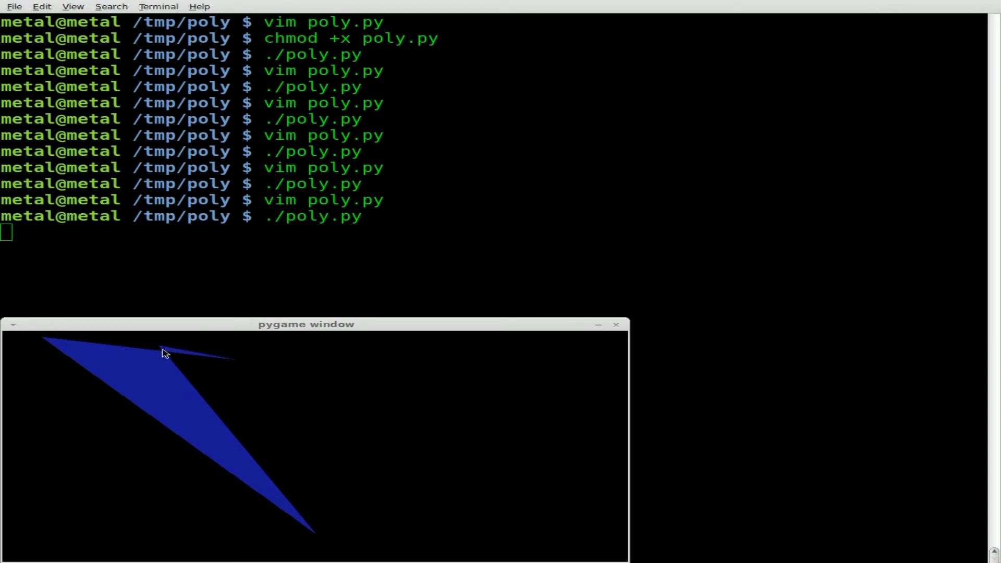
mouse_move(248, 355)
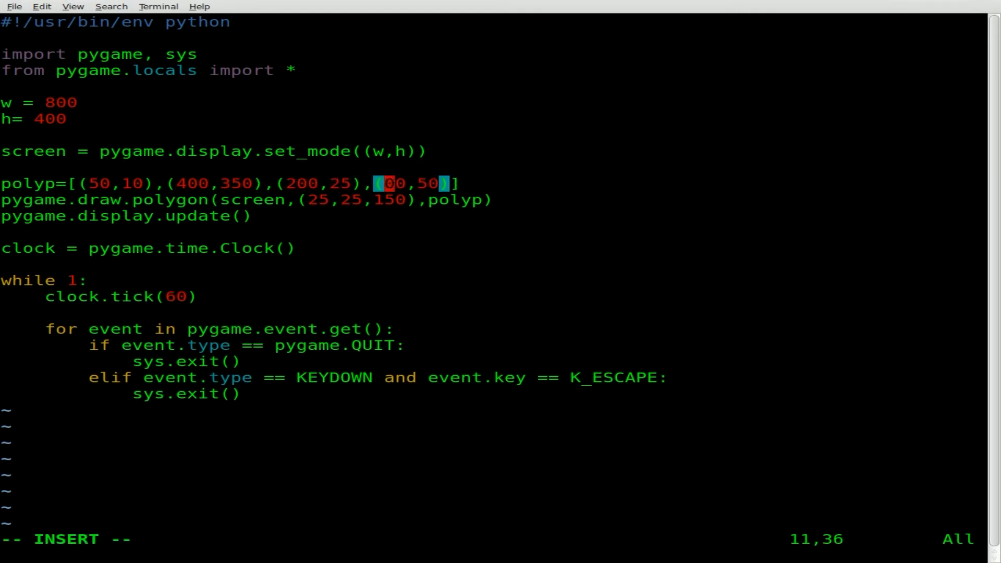
- Change polyp's last point to (100,50), rerun, and close the wider blue polygon's window
type("1")
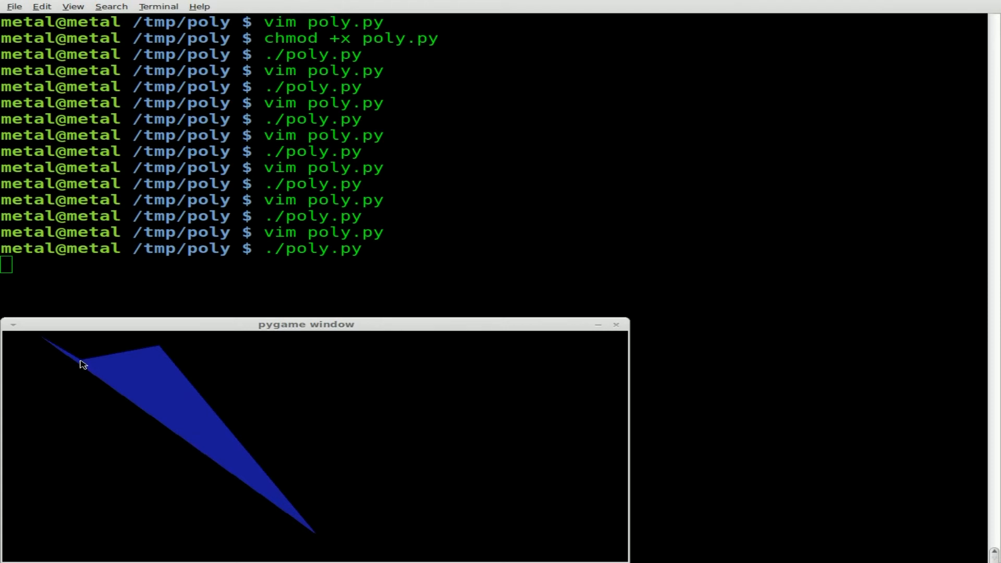
mouse_move(69, 499)
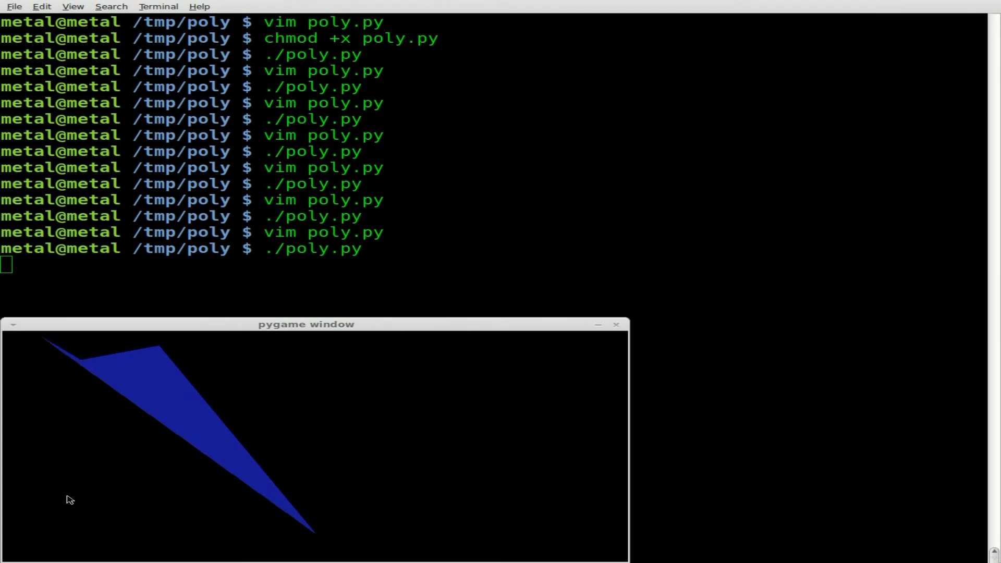
left_click(615, 325)
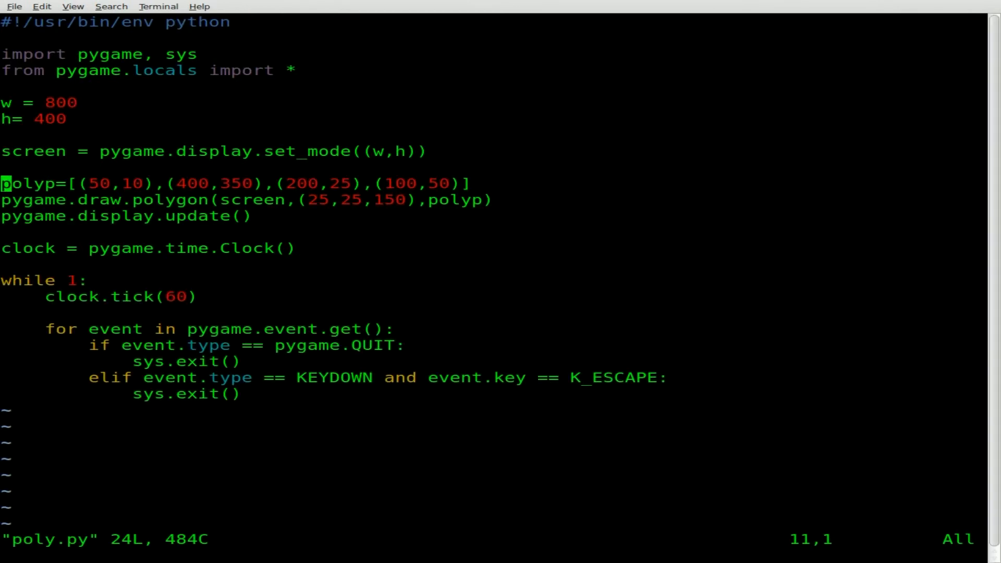
- Change polyp's first point to (50,100), rerun poly.py and close the wider blue shape's window
key("j")
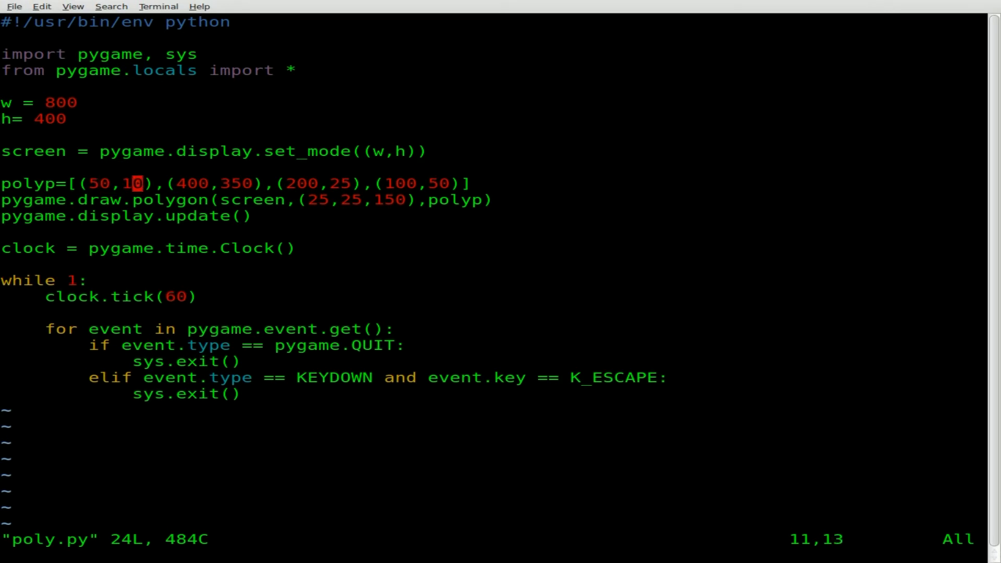
type("0")
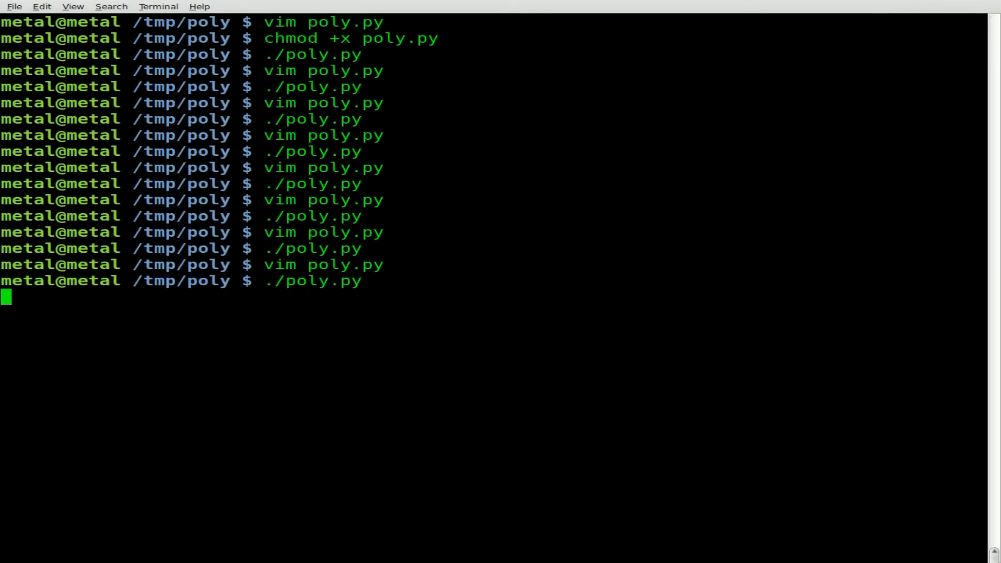
key("Return")
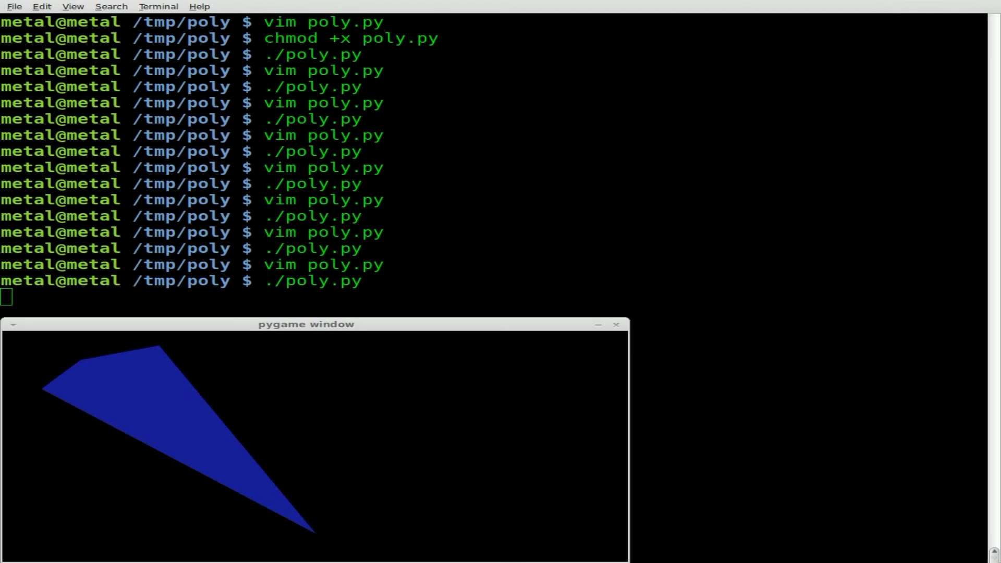
mouse_move(217, 388)
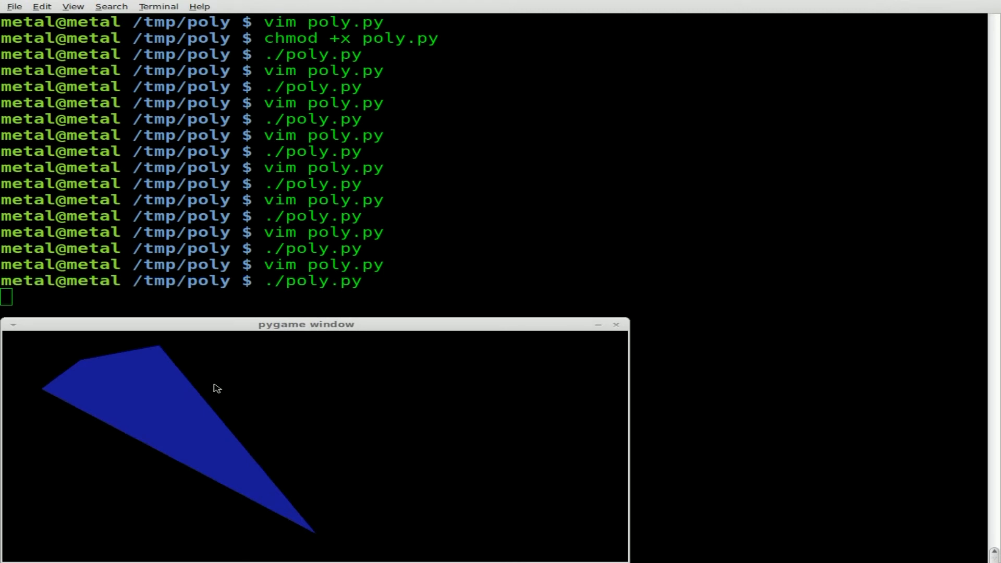
mouse_move(626, 327)
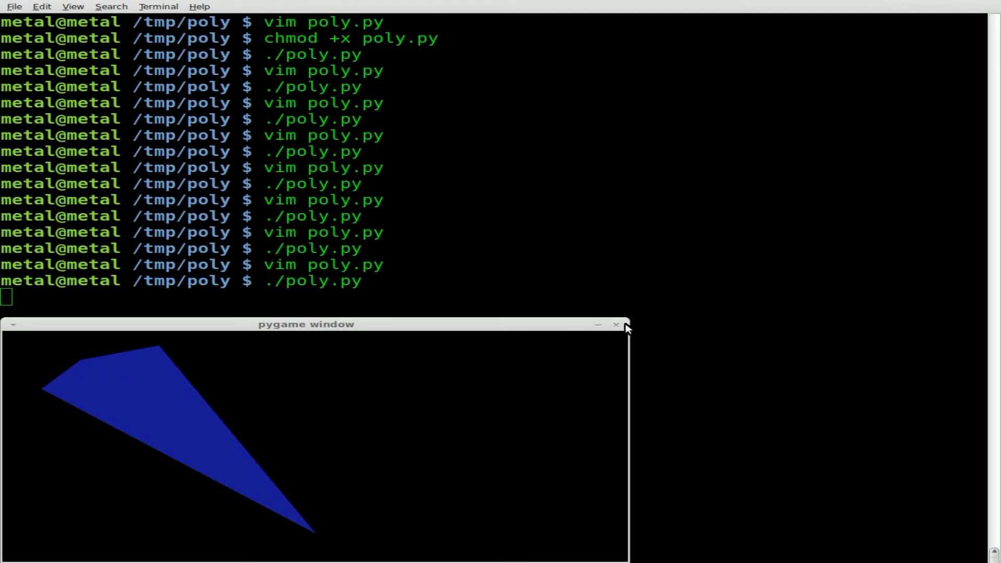
left_click(616, 325)
type("vim poly.py")
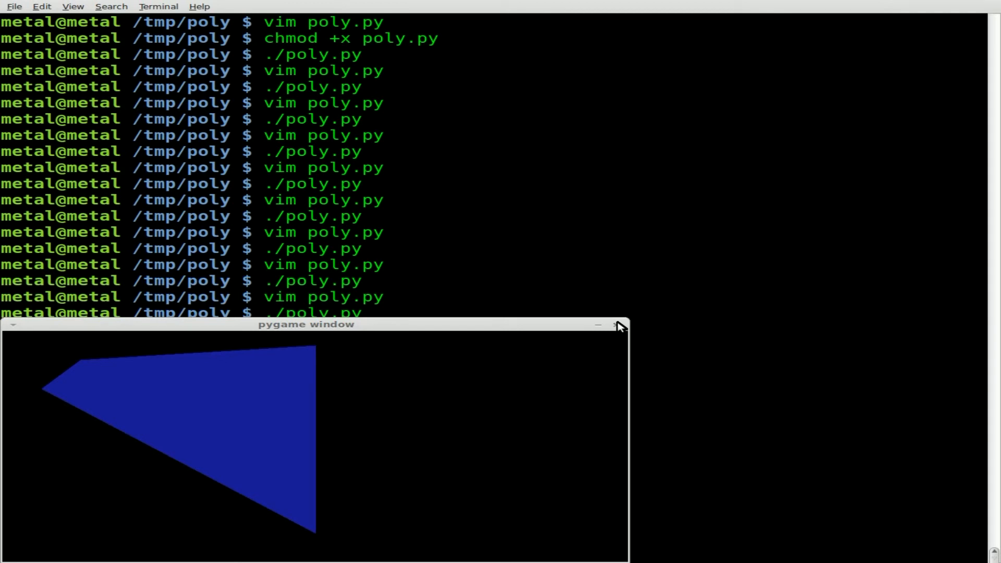
left_click(616, 324)
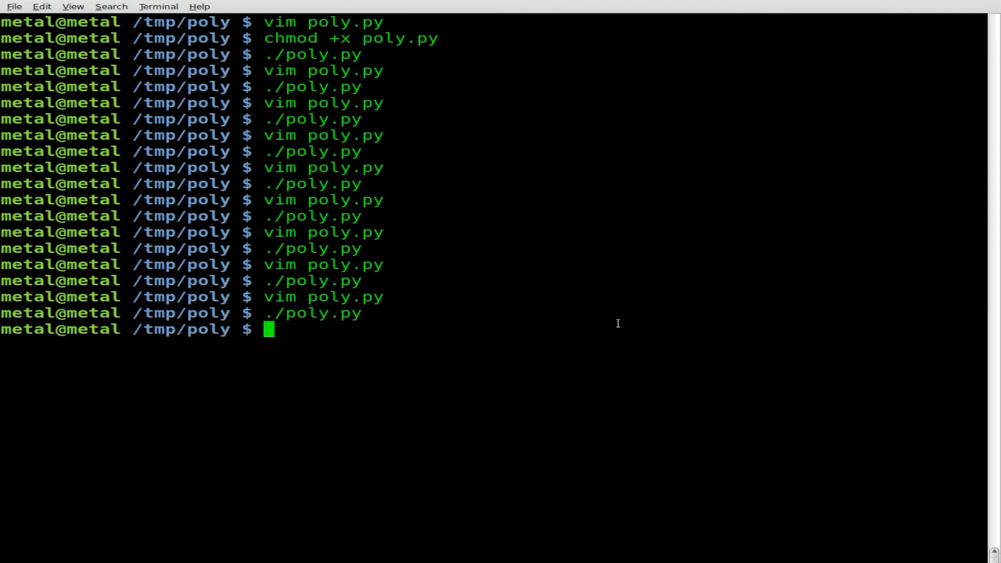
- Reopen poly.py and append a fifth polyp tuple starting with 300 after (100,50)
type("vim poly.py")
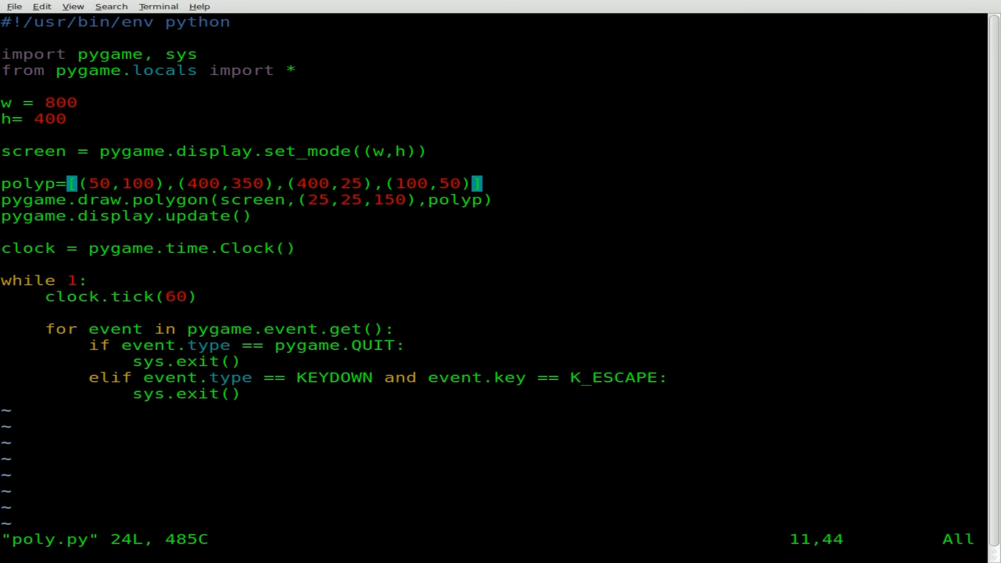
type(",")
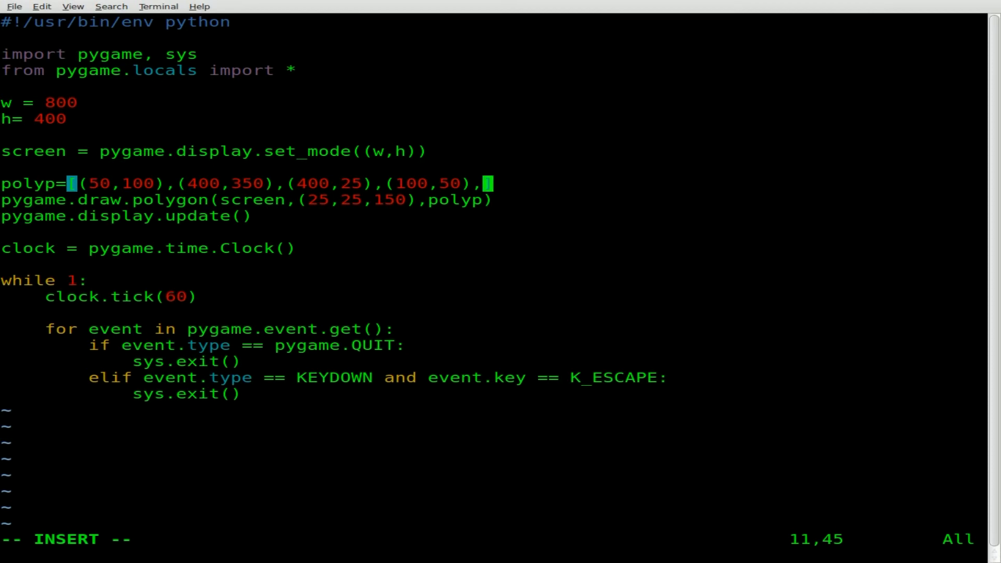
type("300)")
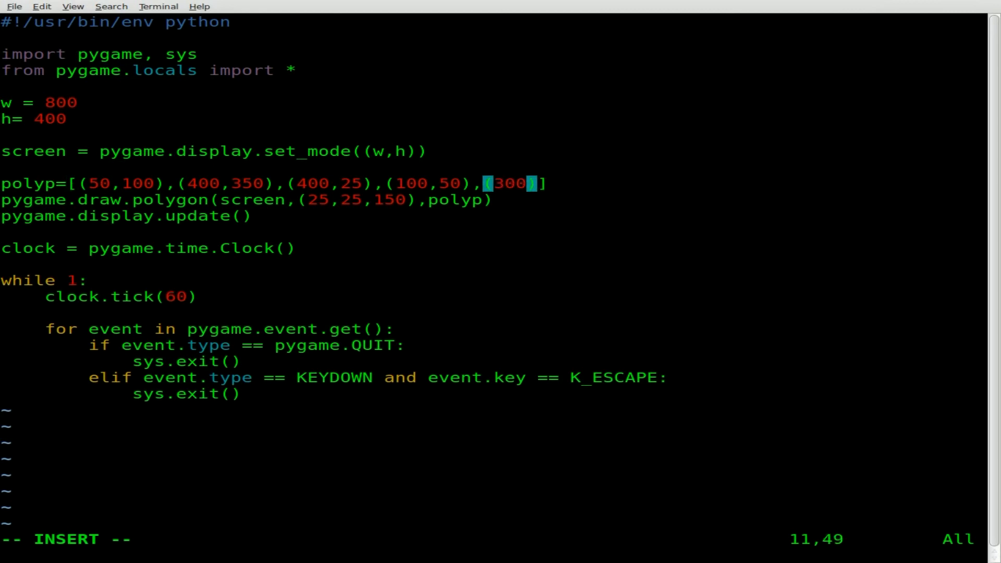
type(",")
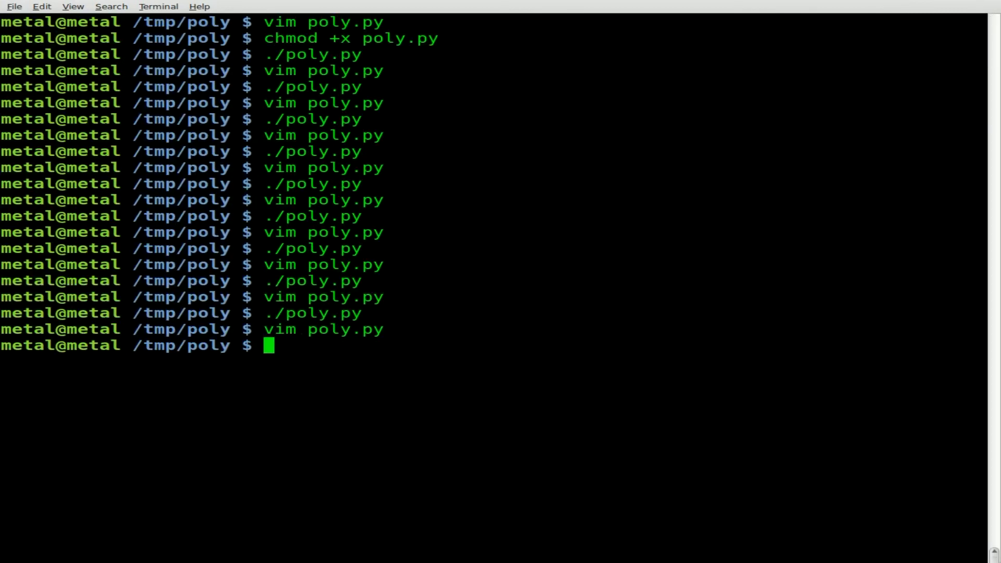
- Rerun poly.py to draw the notched five-sided blue shape, then close its window
key("Return")
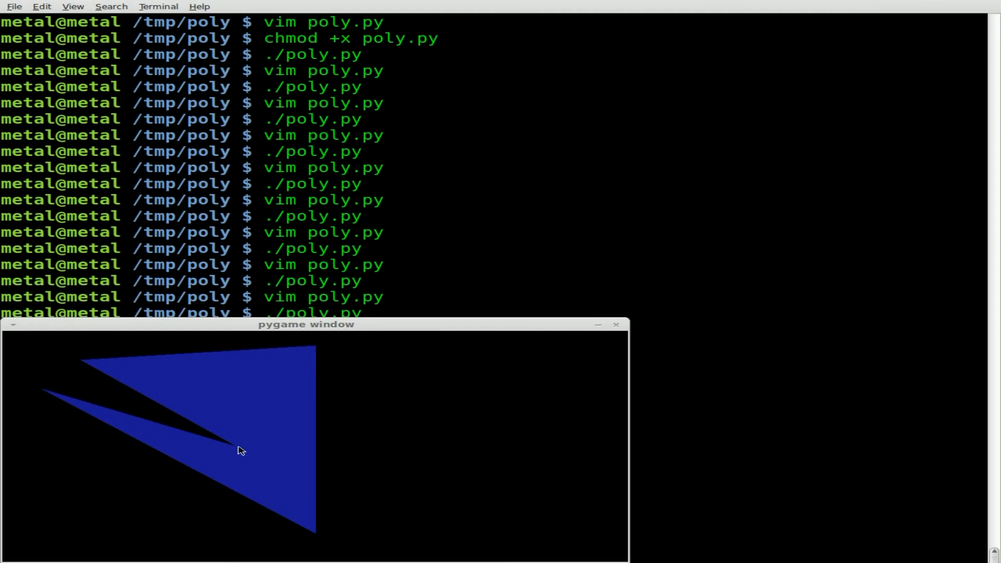
mouse_move(121, 360)
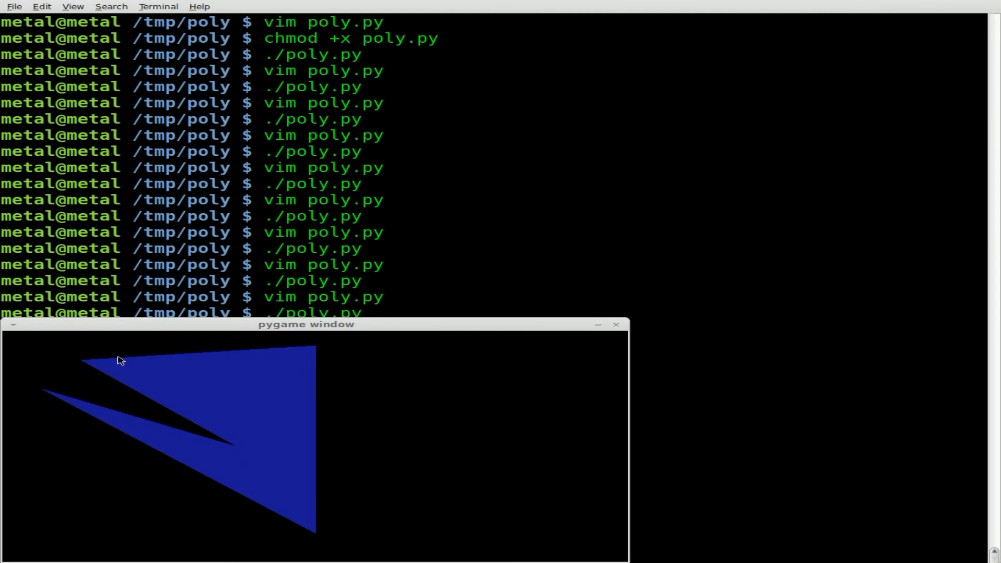
mouse_move(618, 338)
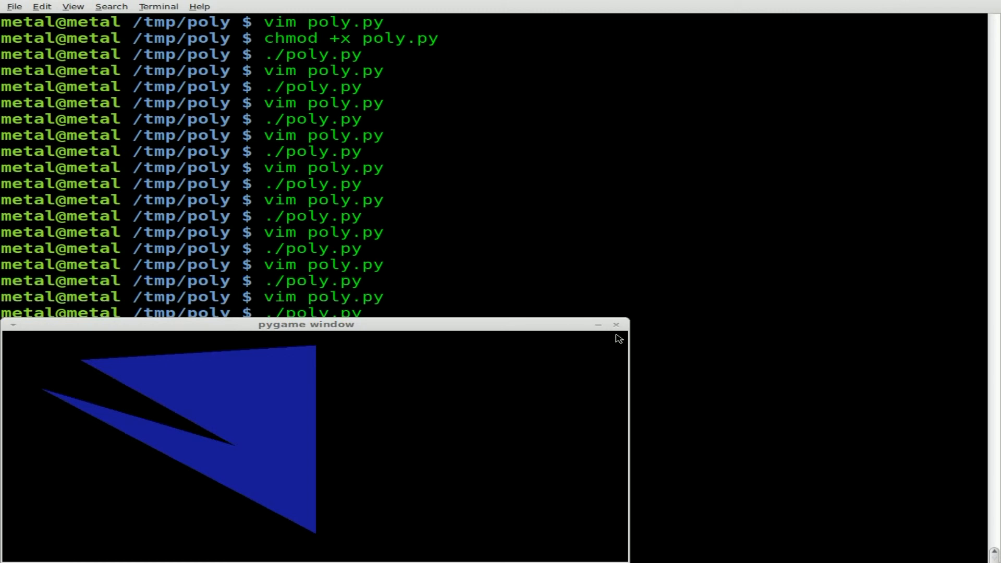
mouse_move(617, 327)
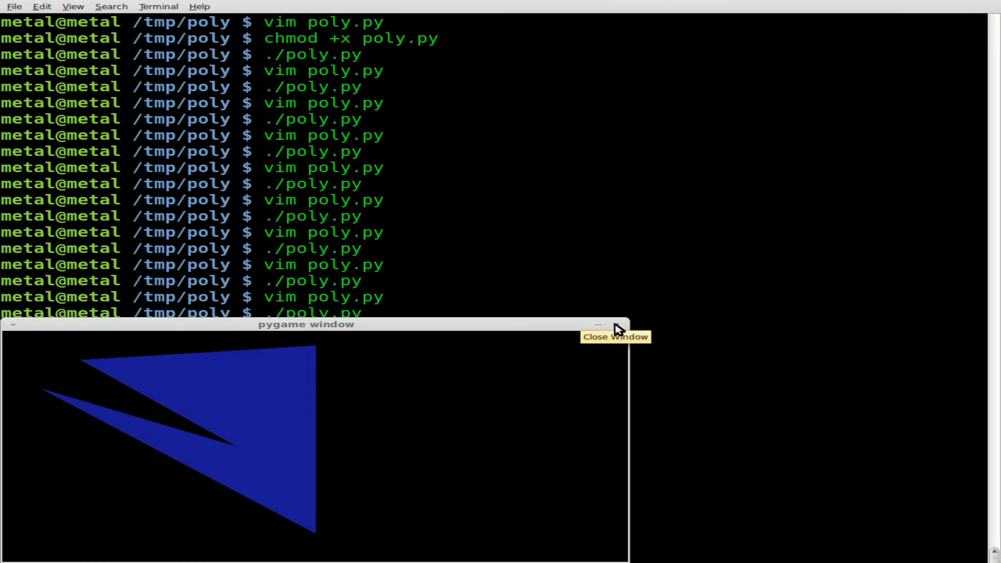
left_click(617, 328)
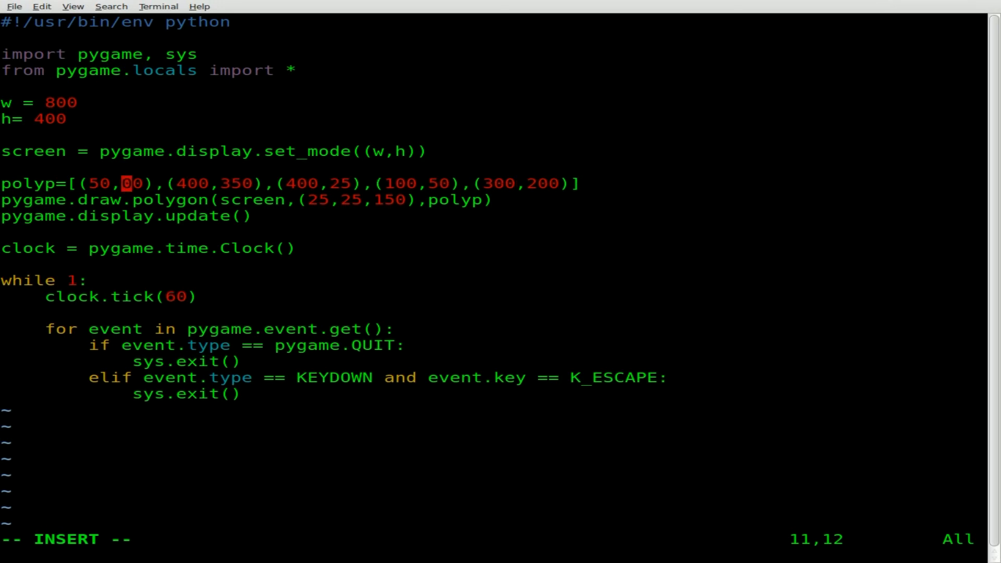
- Change polyp's first point to (50,300), rerun poly.py and close the preview window
type("300")
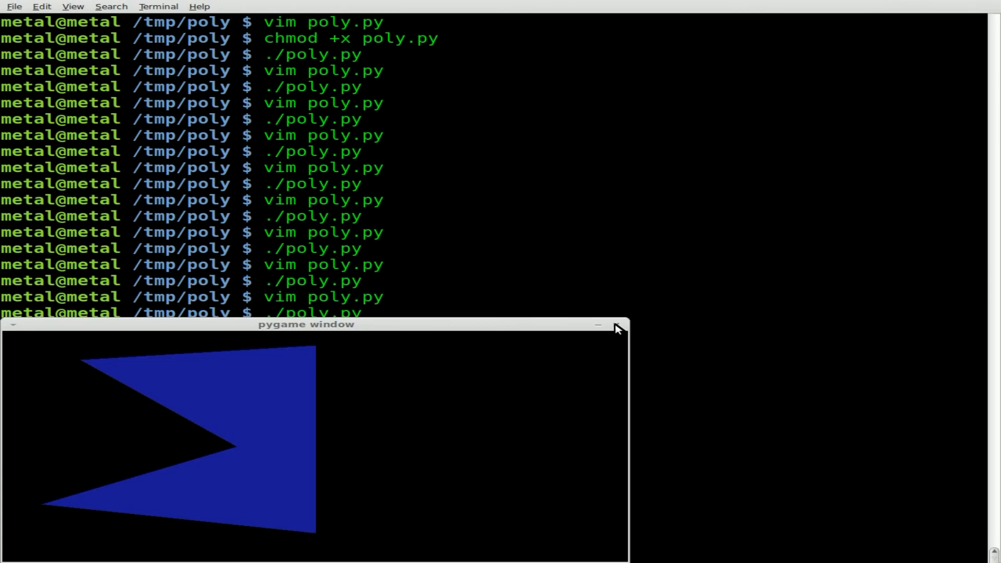
left_click(615, 326)
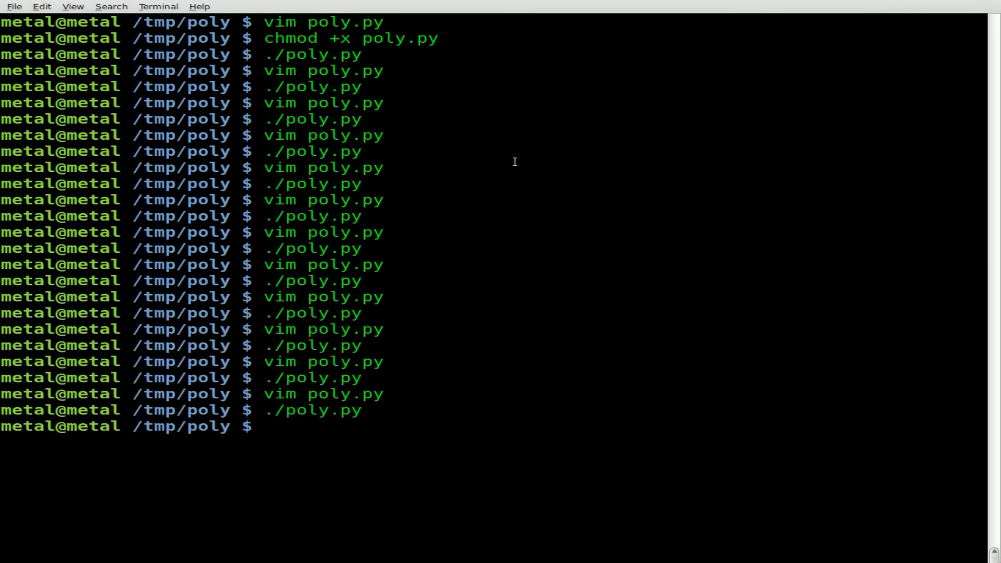